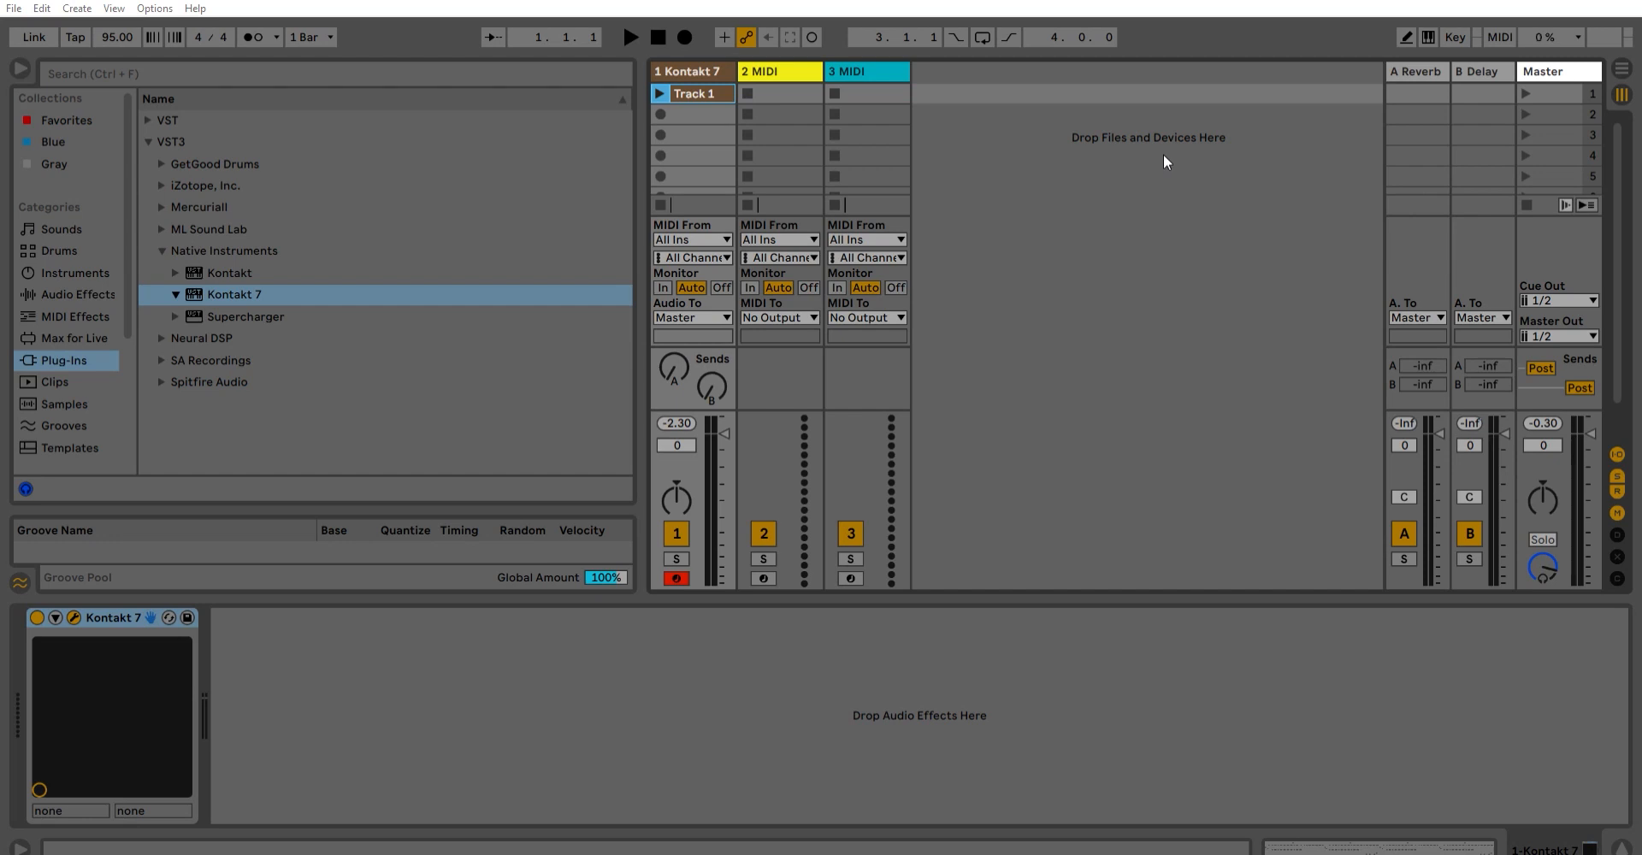
mouse_move(1173, 123)
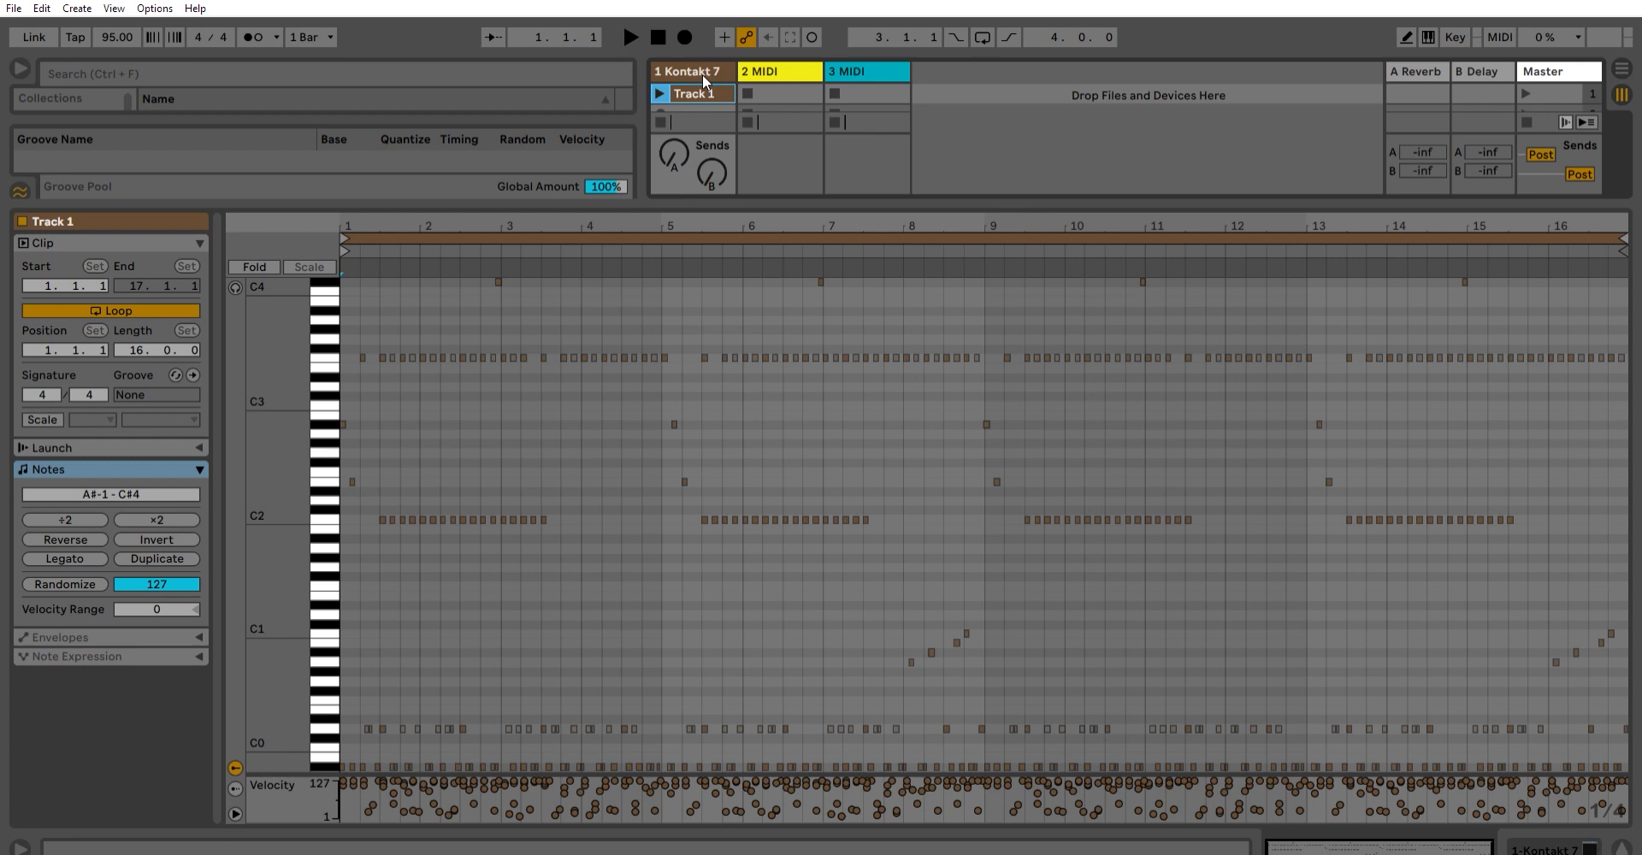
left_click(253, 266)
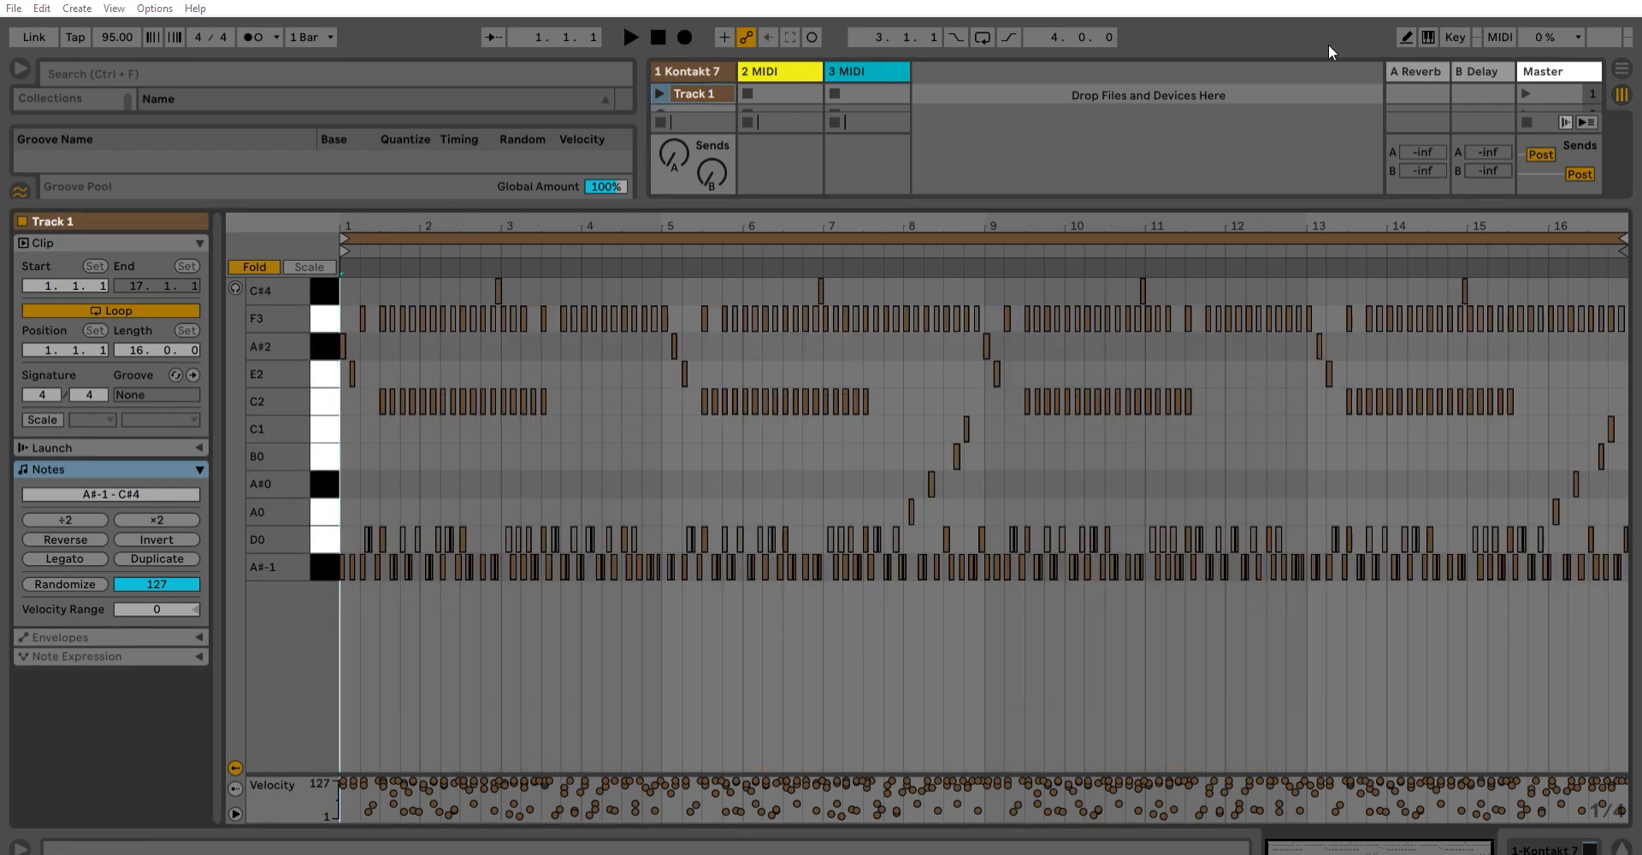
left_click(256, 539)
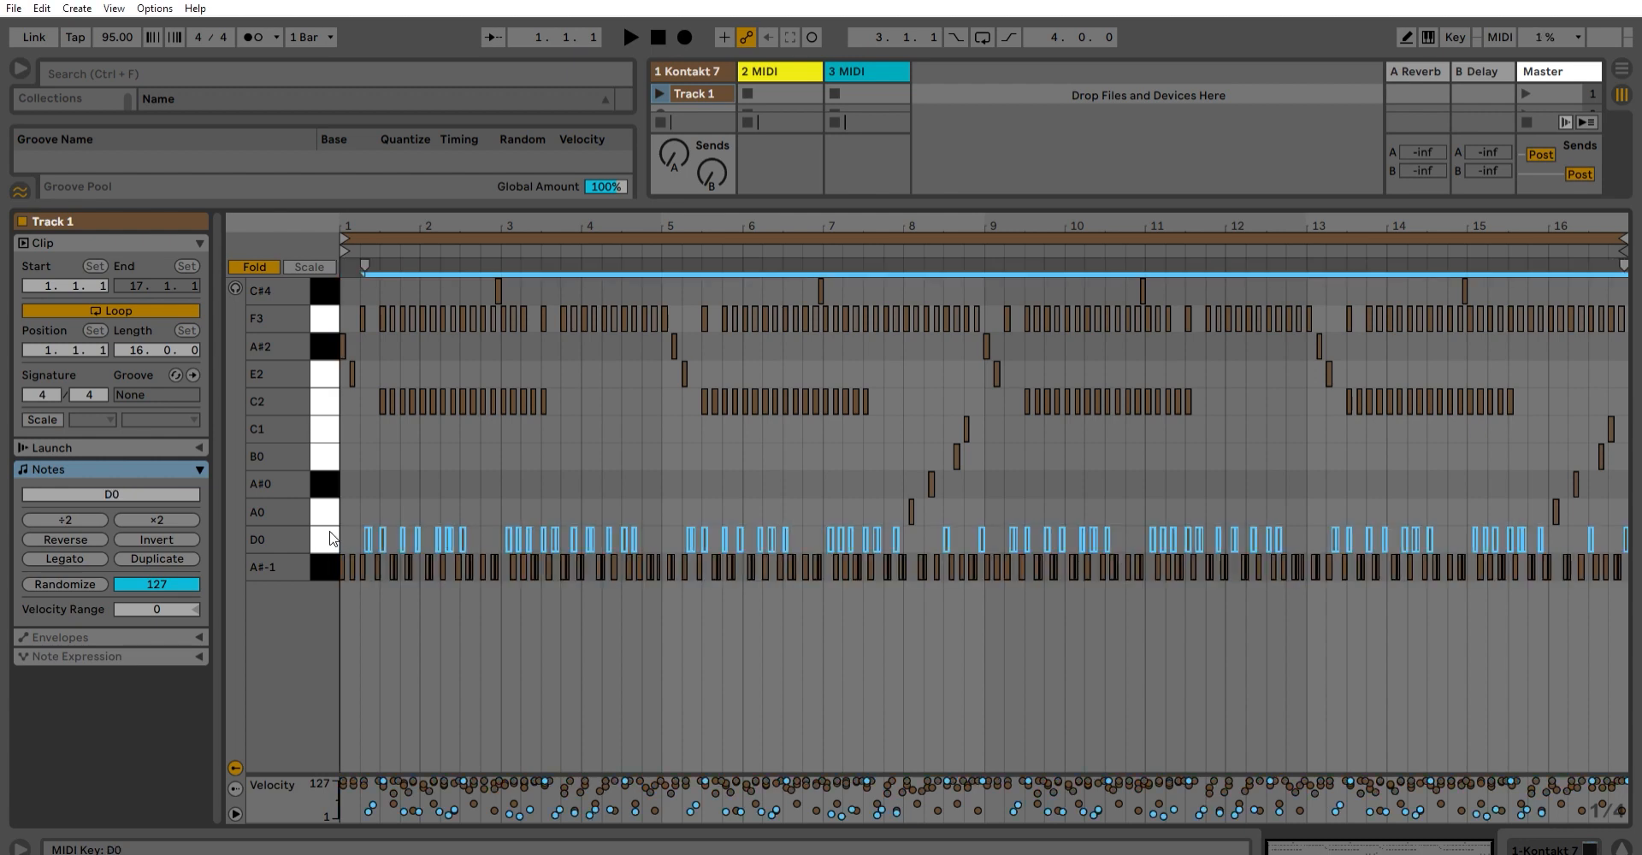
mouse_move(320, 296)
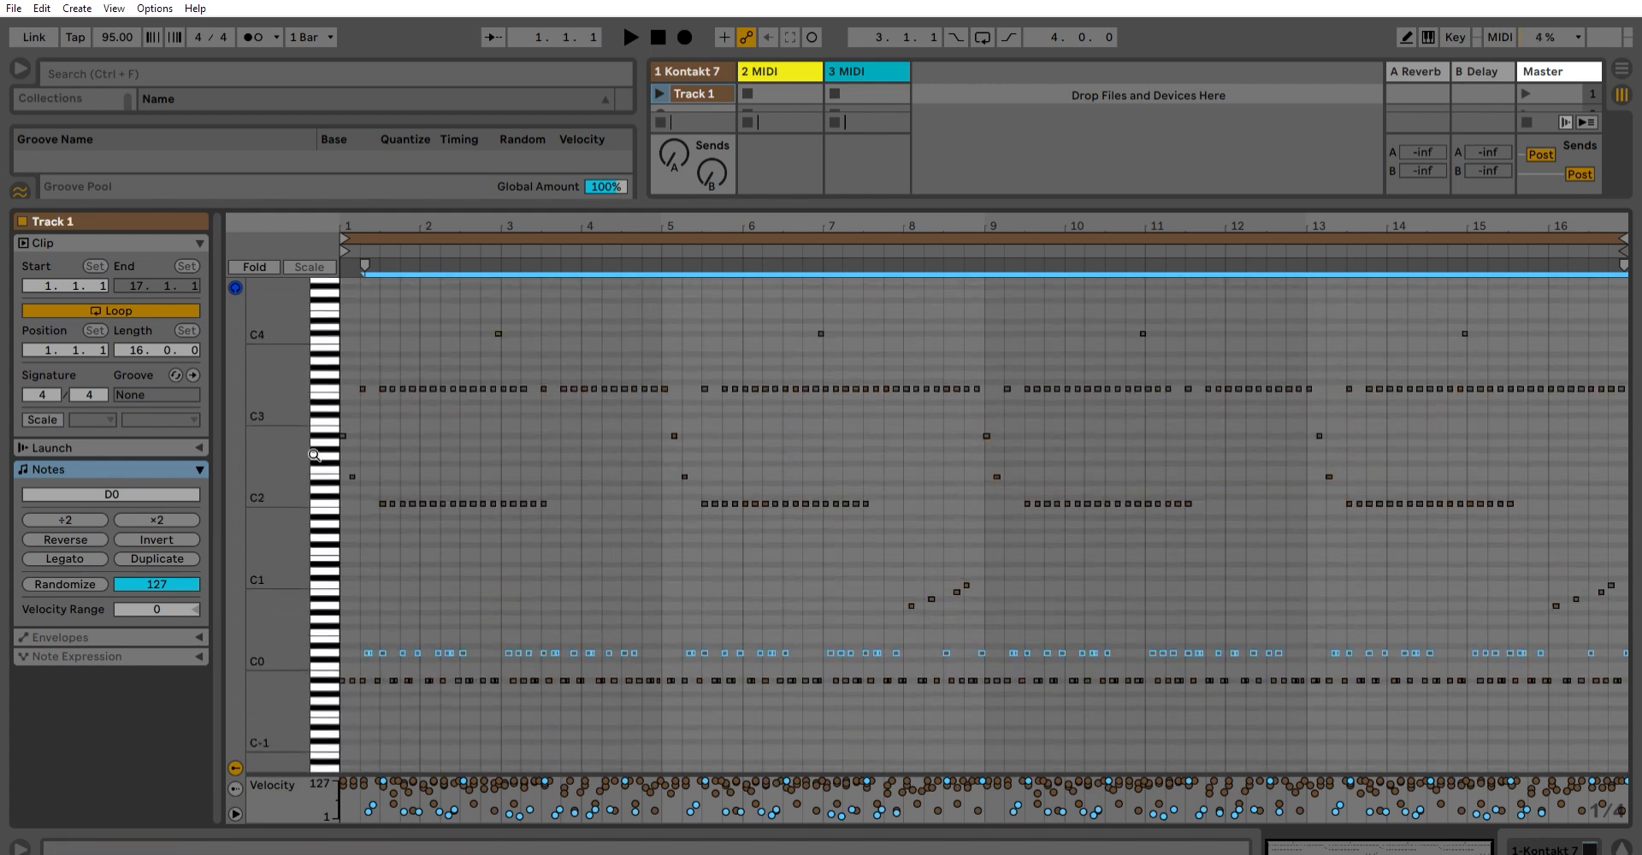
mouse_move(234, 254)
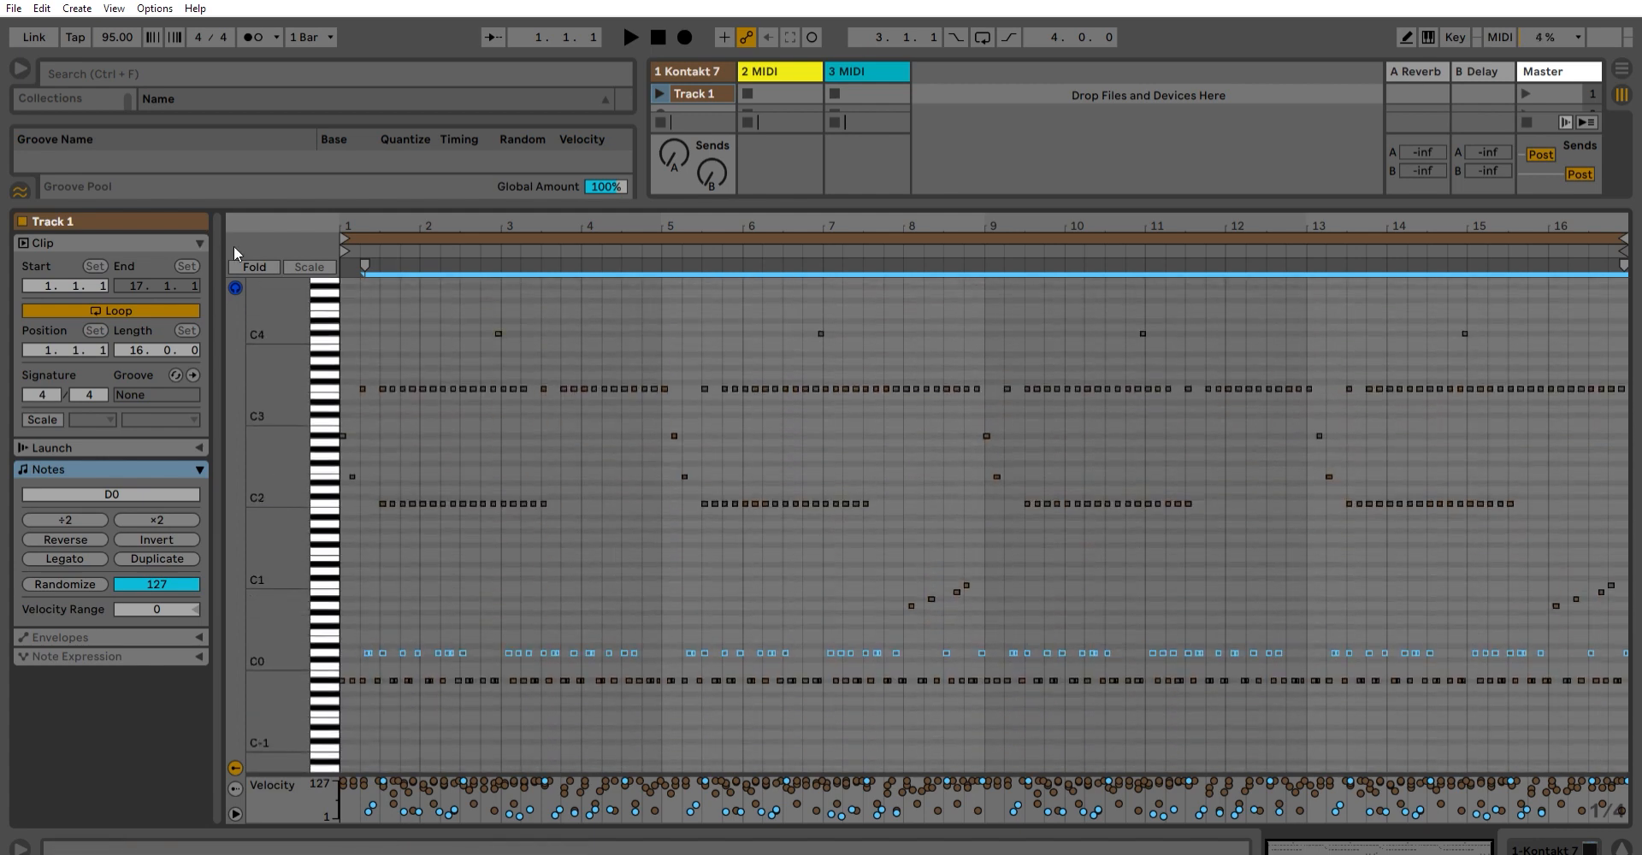
left_click(253, 268)
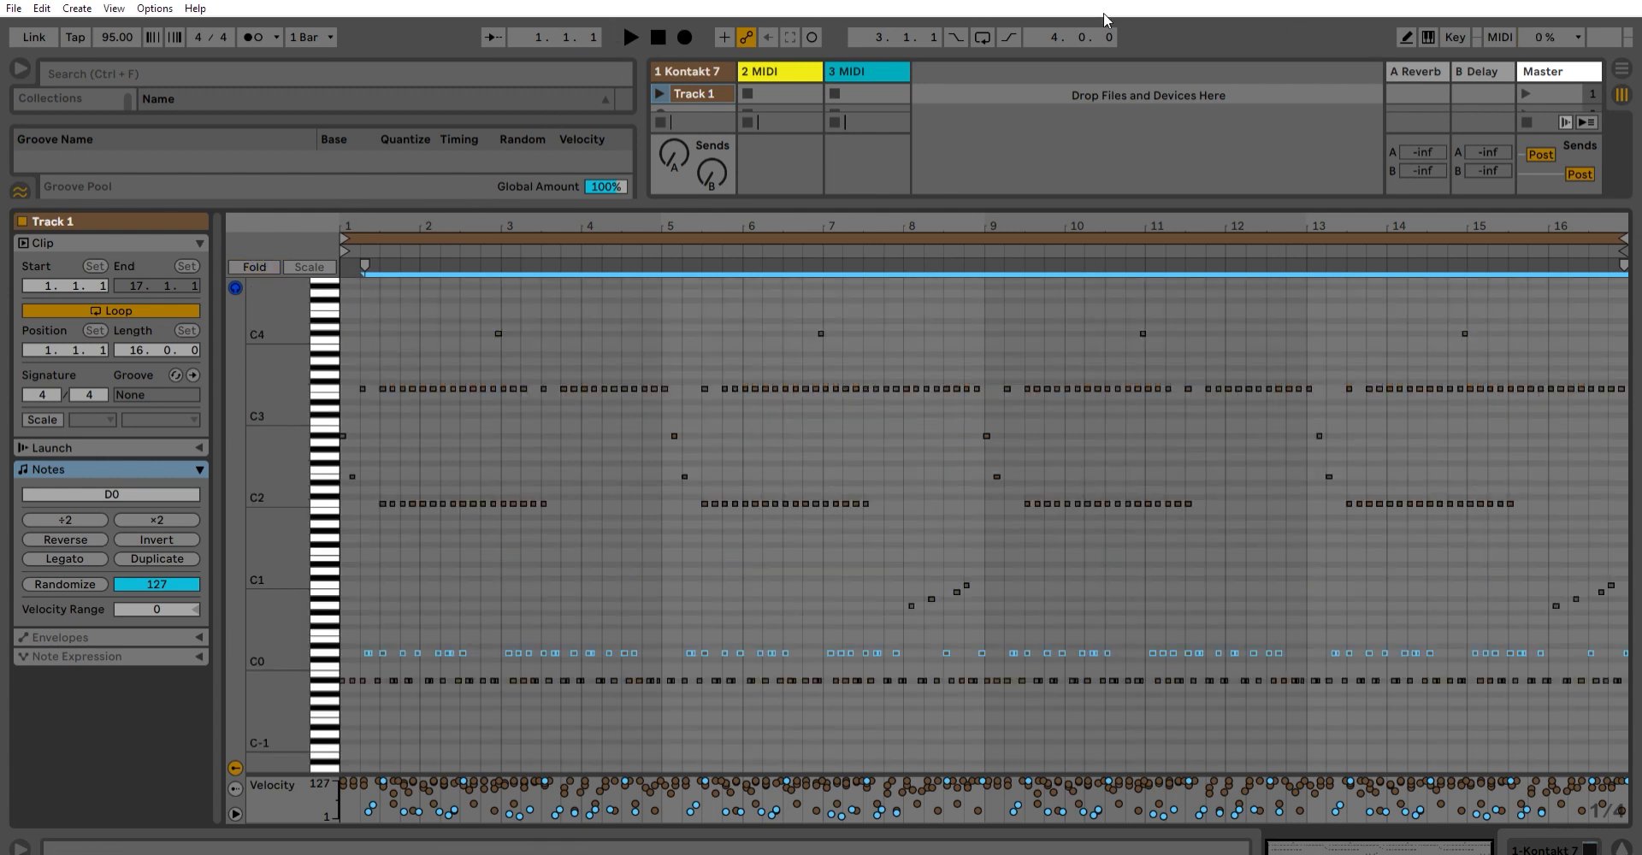
mouse_move(1384, 31)
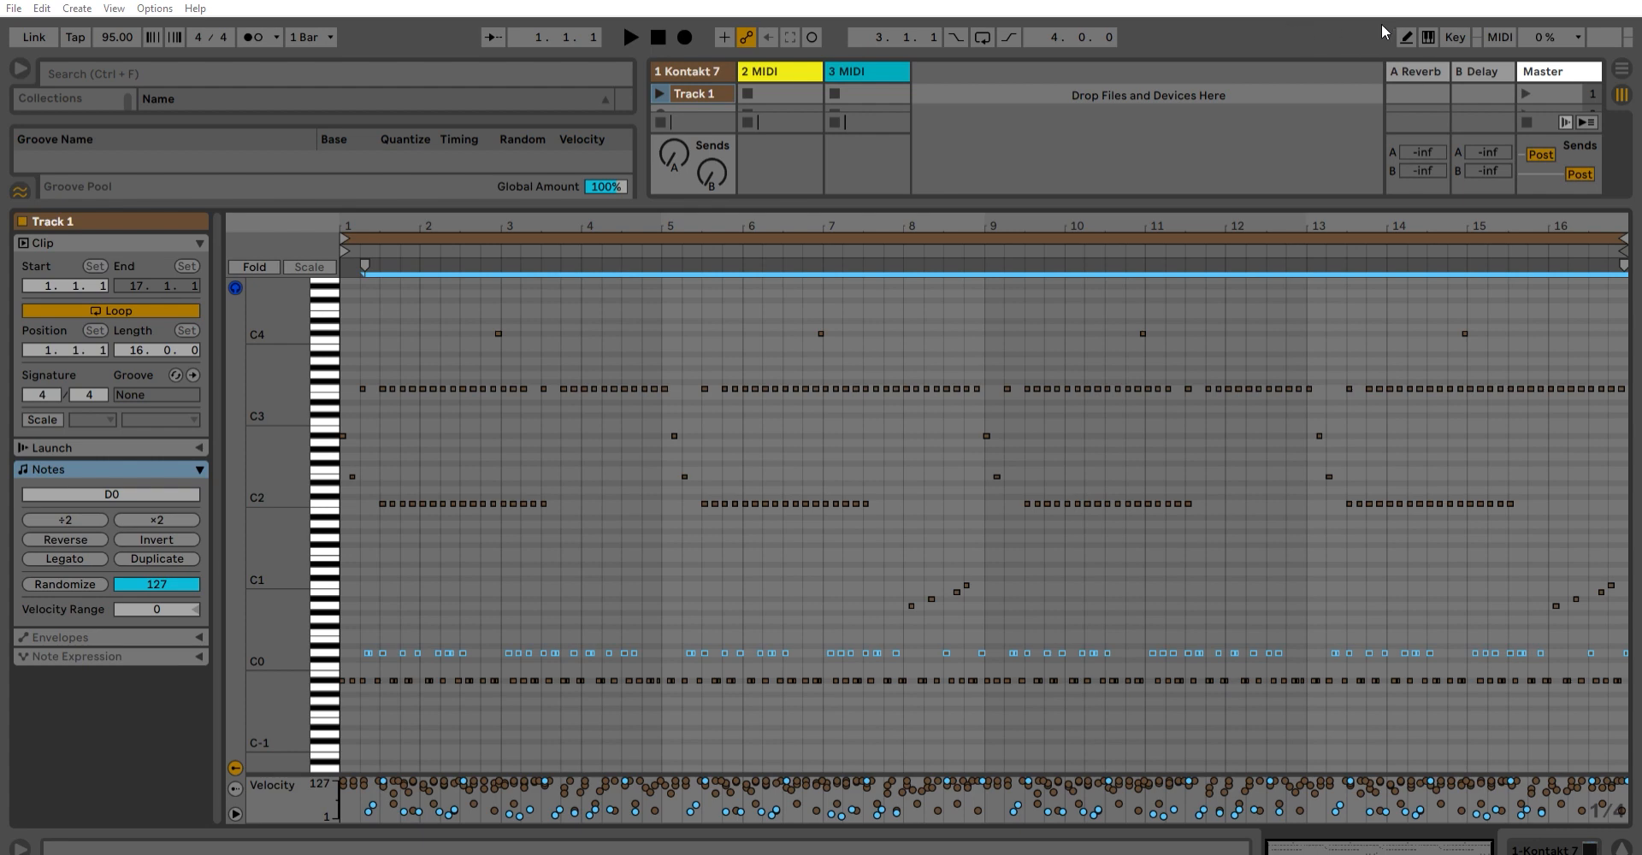
mouse_move(827, 198)
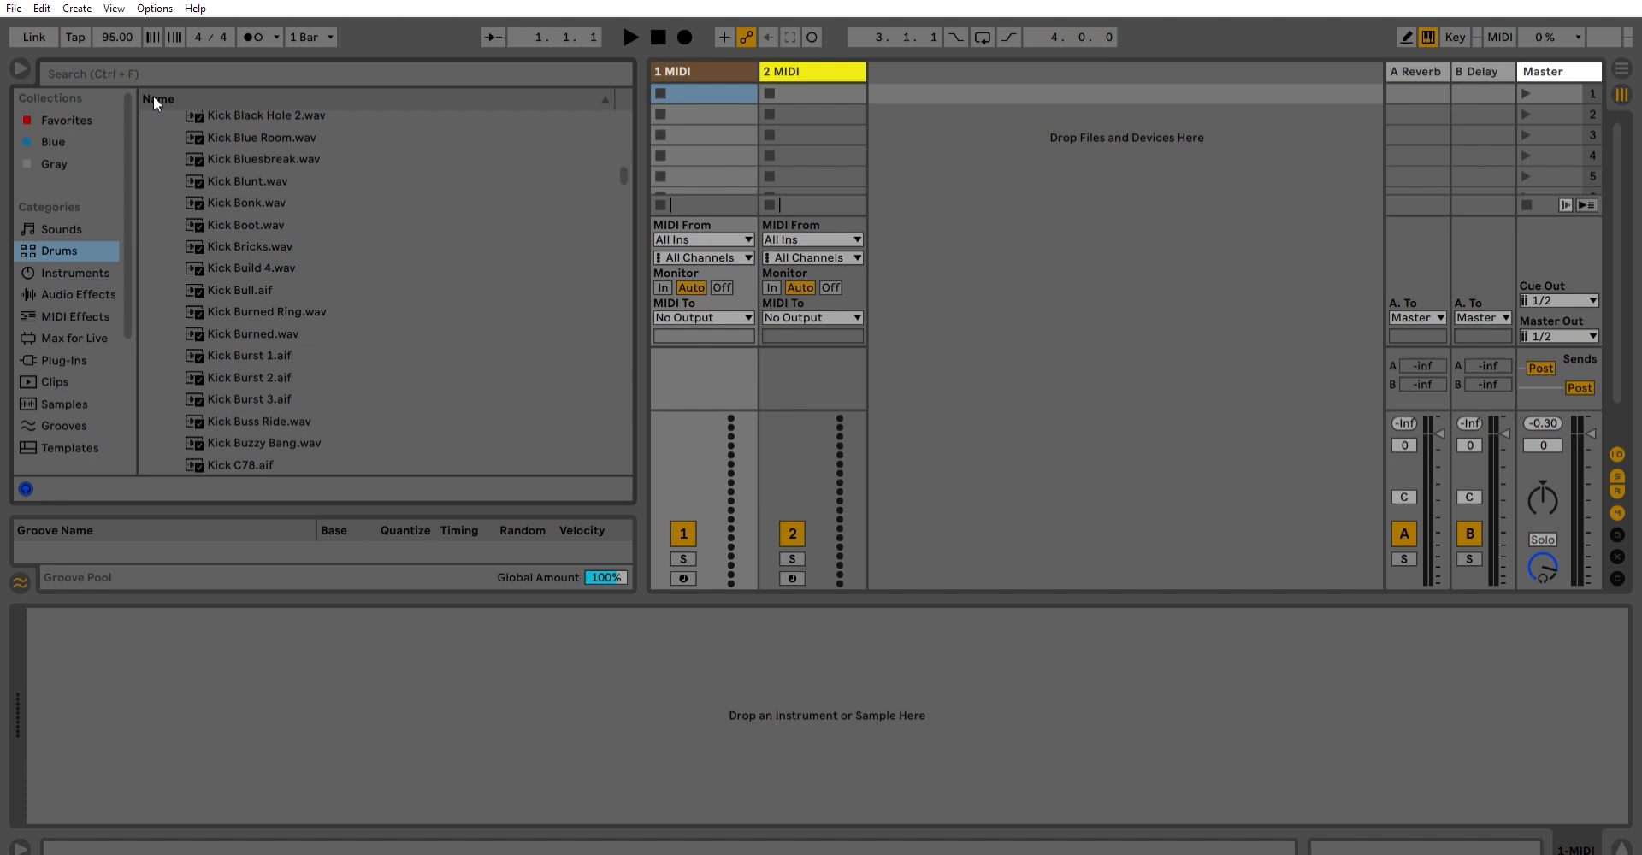
mouse_move(209, 120)
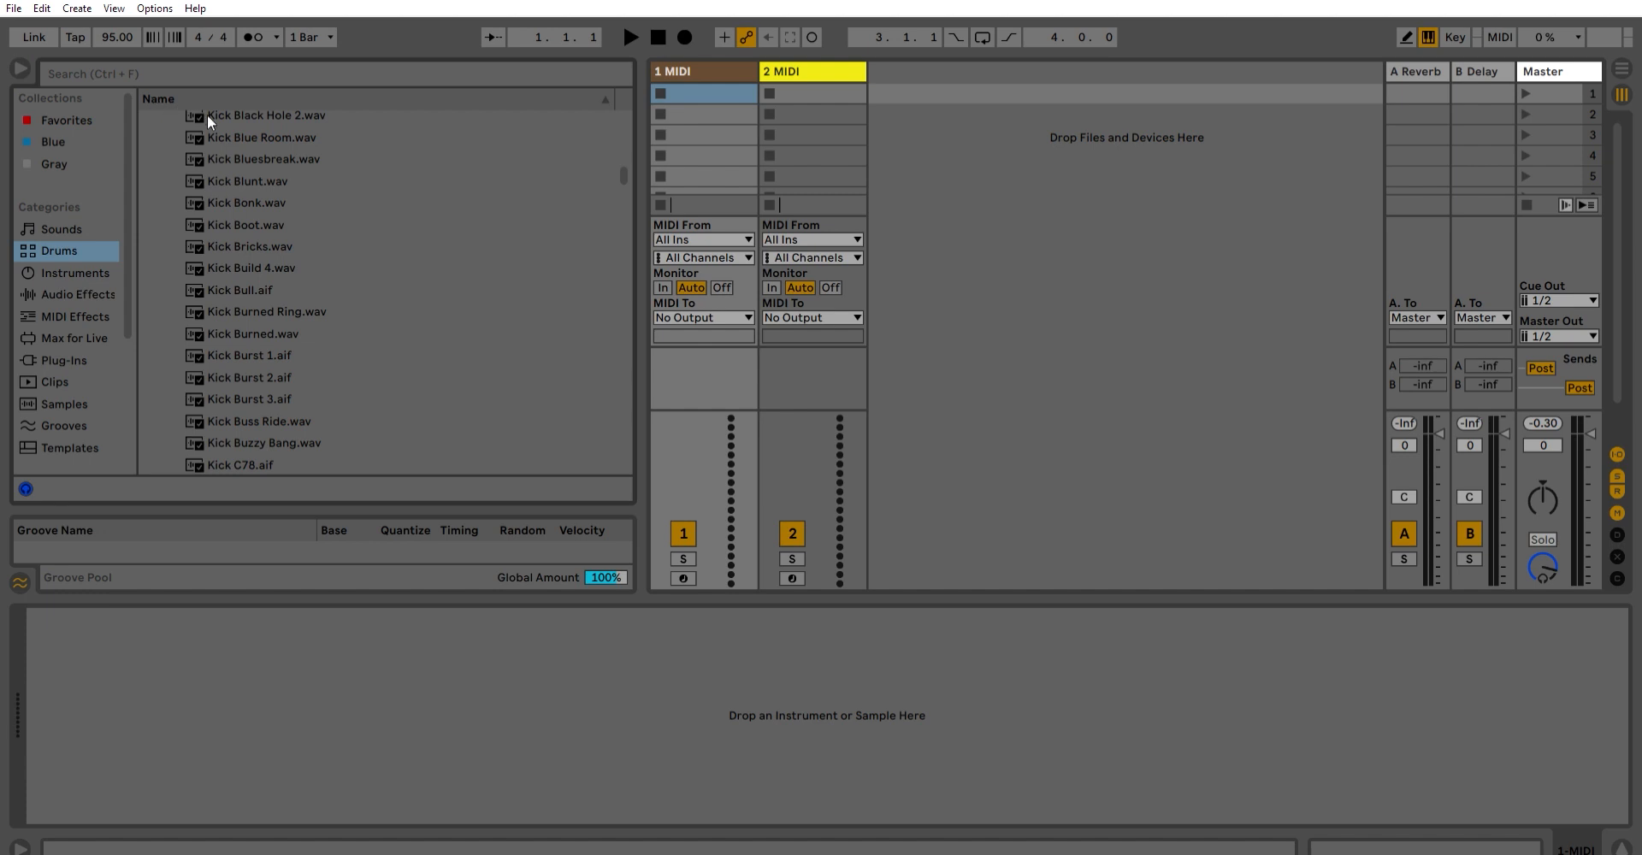
Load an empty Drum Rack from the browser's Drums category onto MIDI track 1
scroll("down", 3)
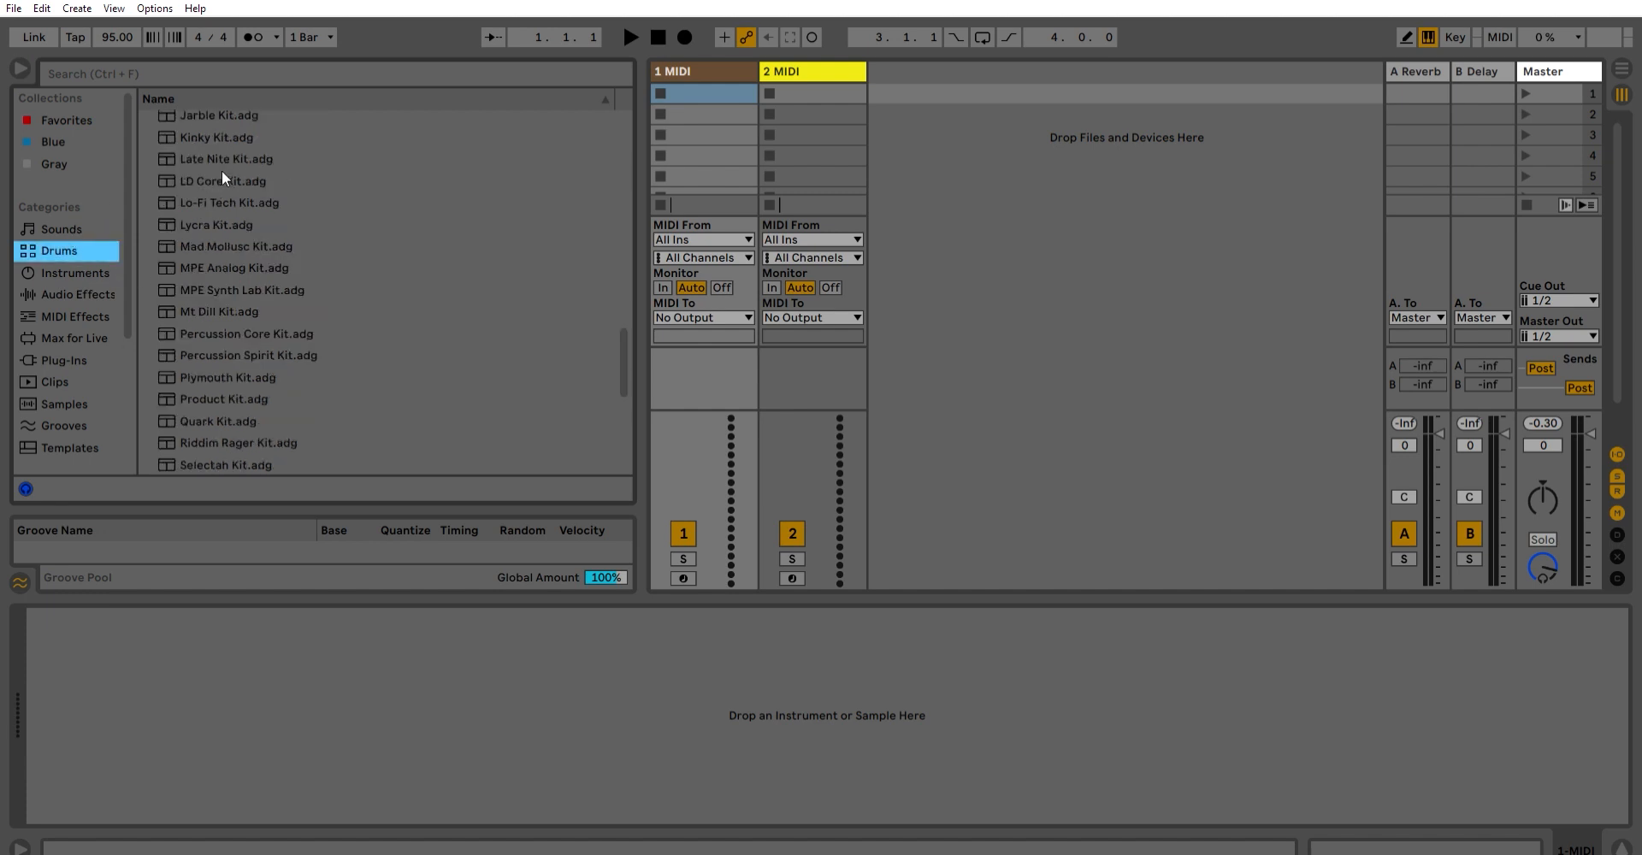
scroll("up", 3)
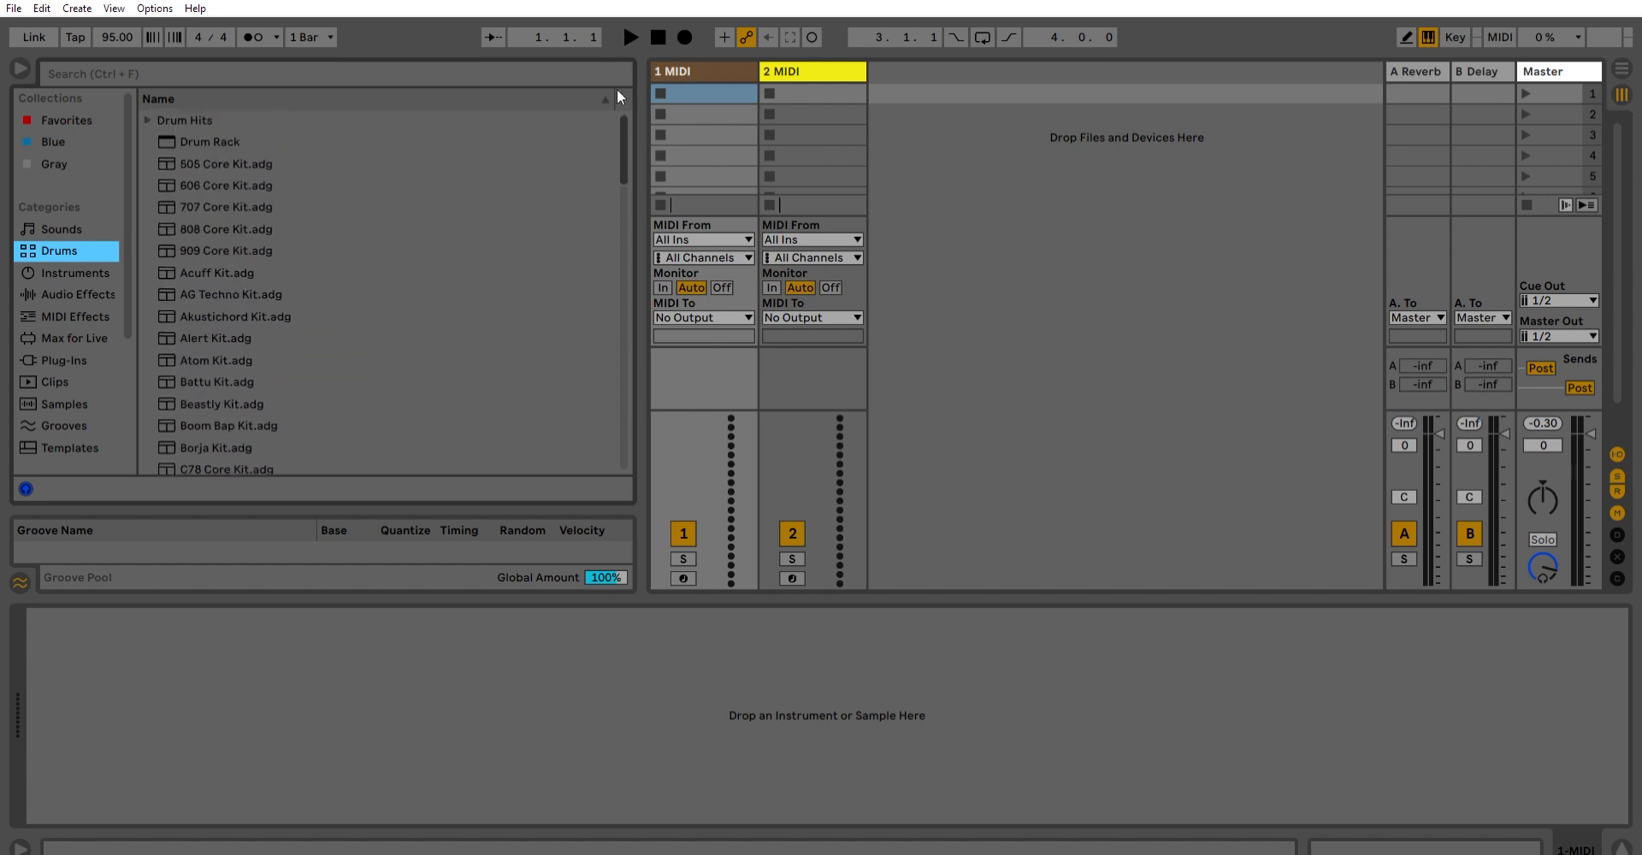
left_click(811, 70)
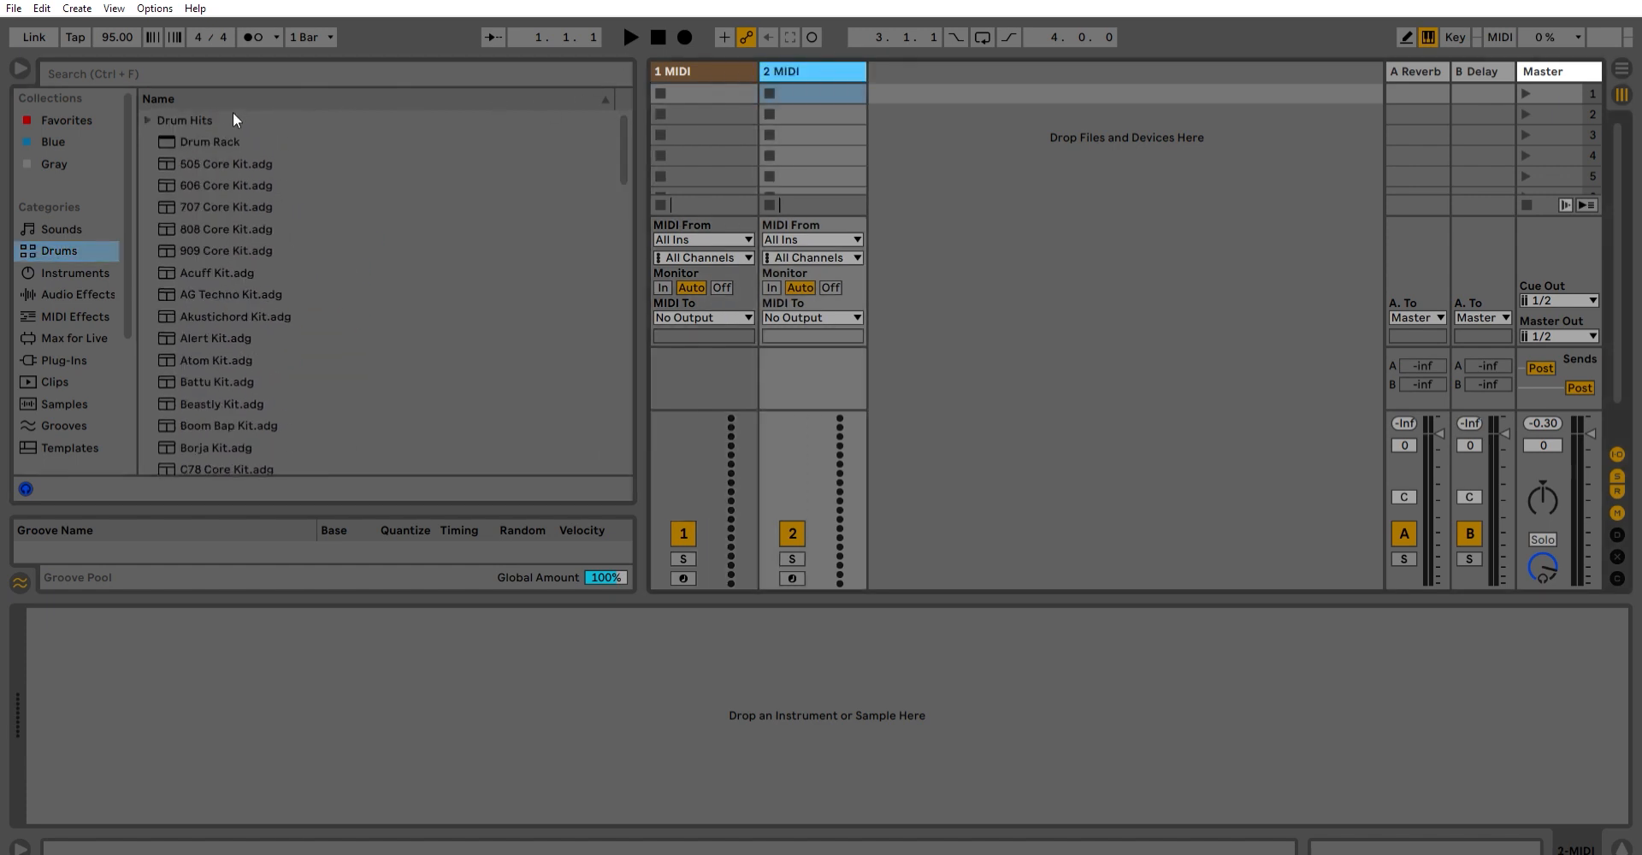
double_click(209, 142)
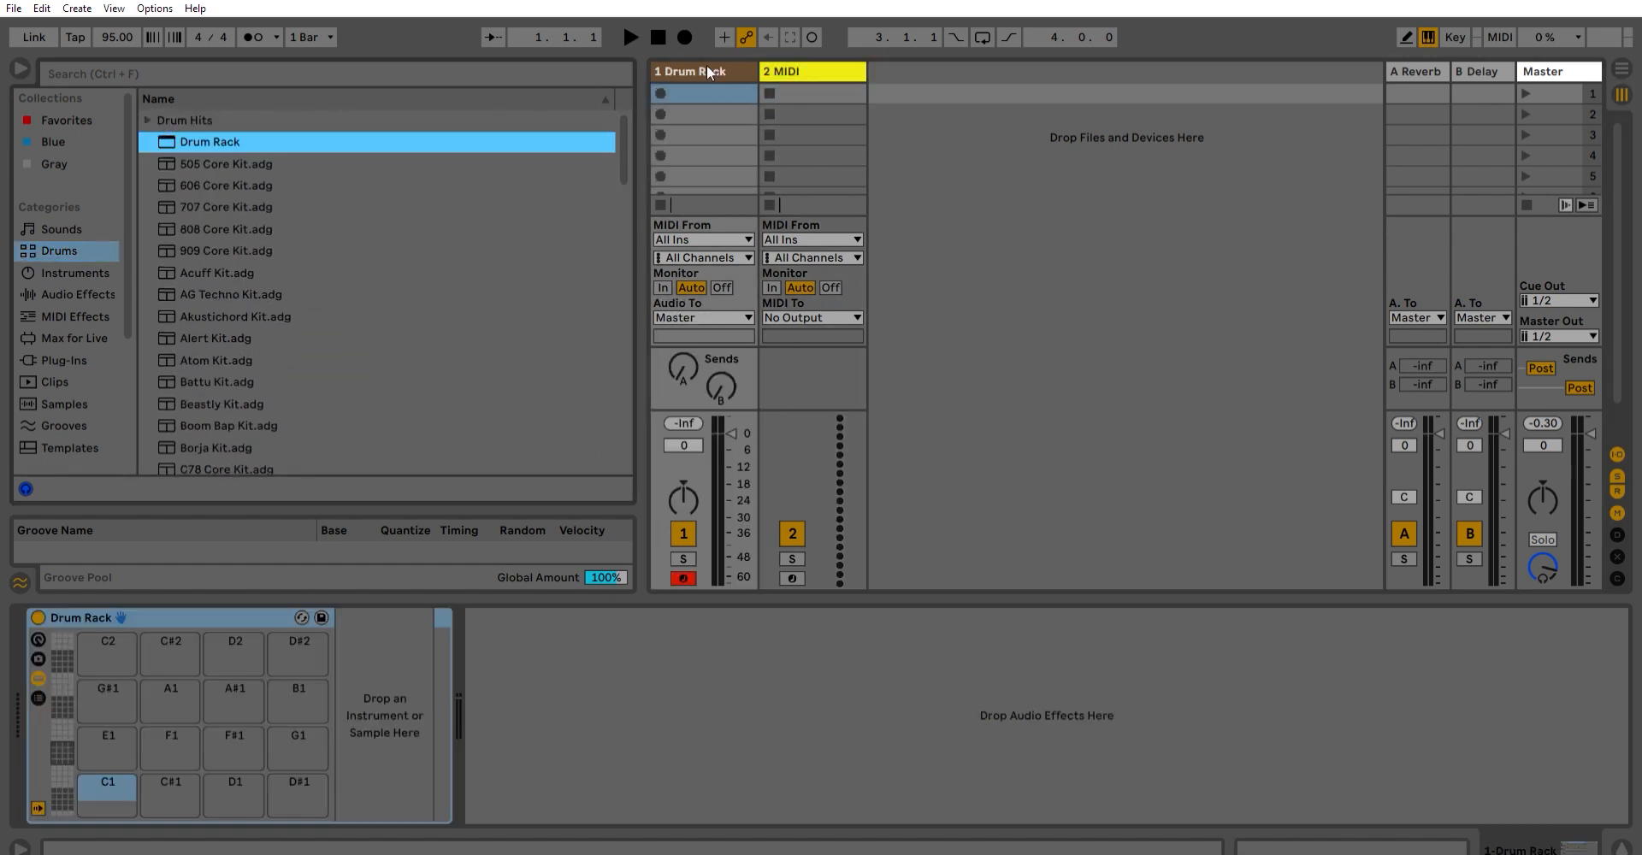
mouse_move(376, 708)
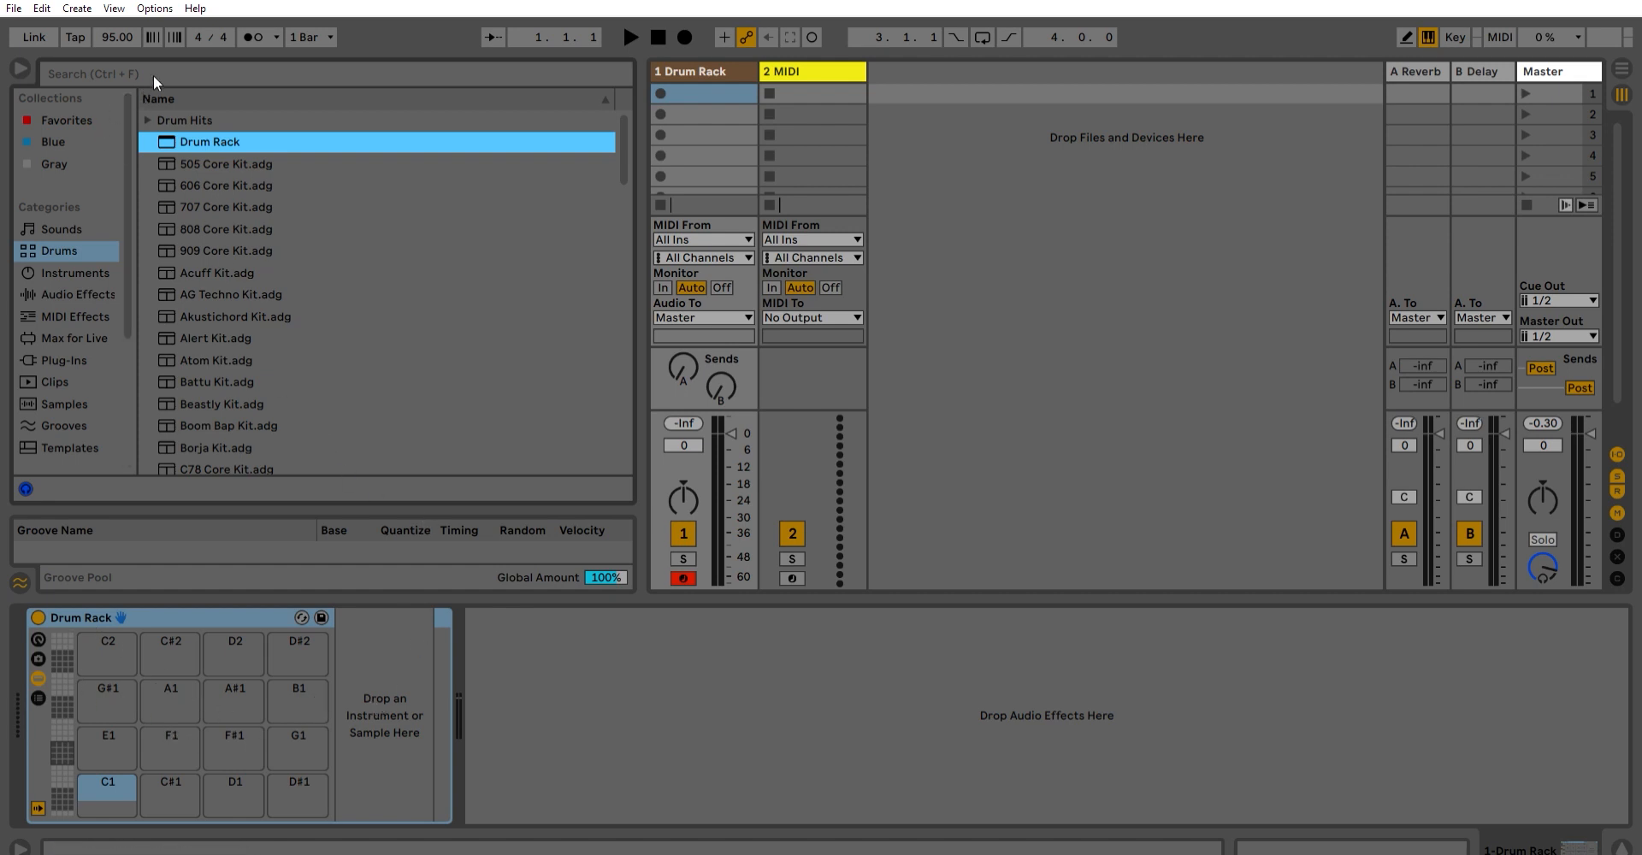
Search the browser for 'select' and load Selector Kit Clean.adg onto track 2
left_click(151, 120)
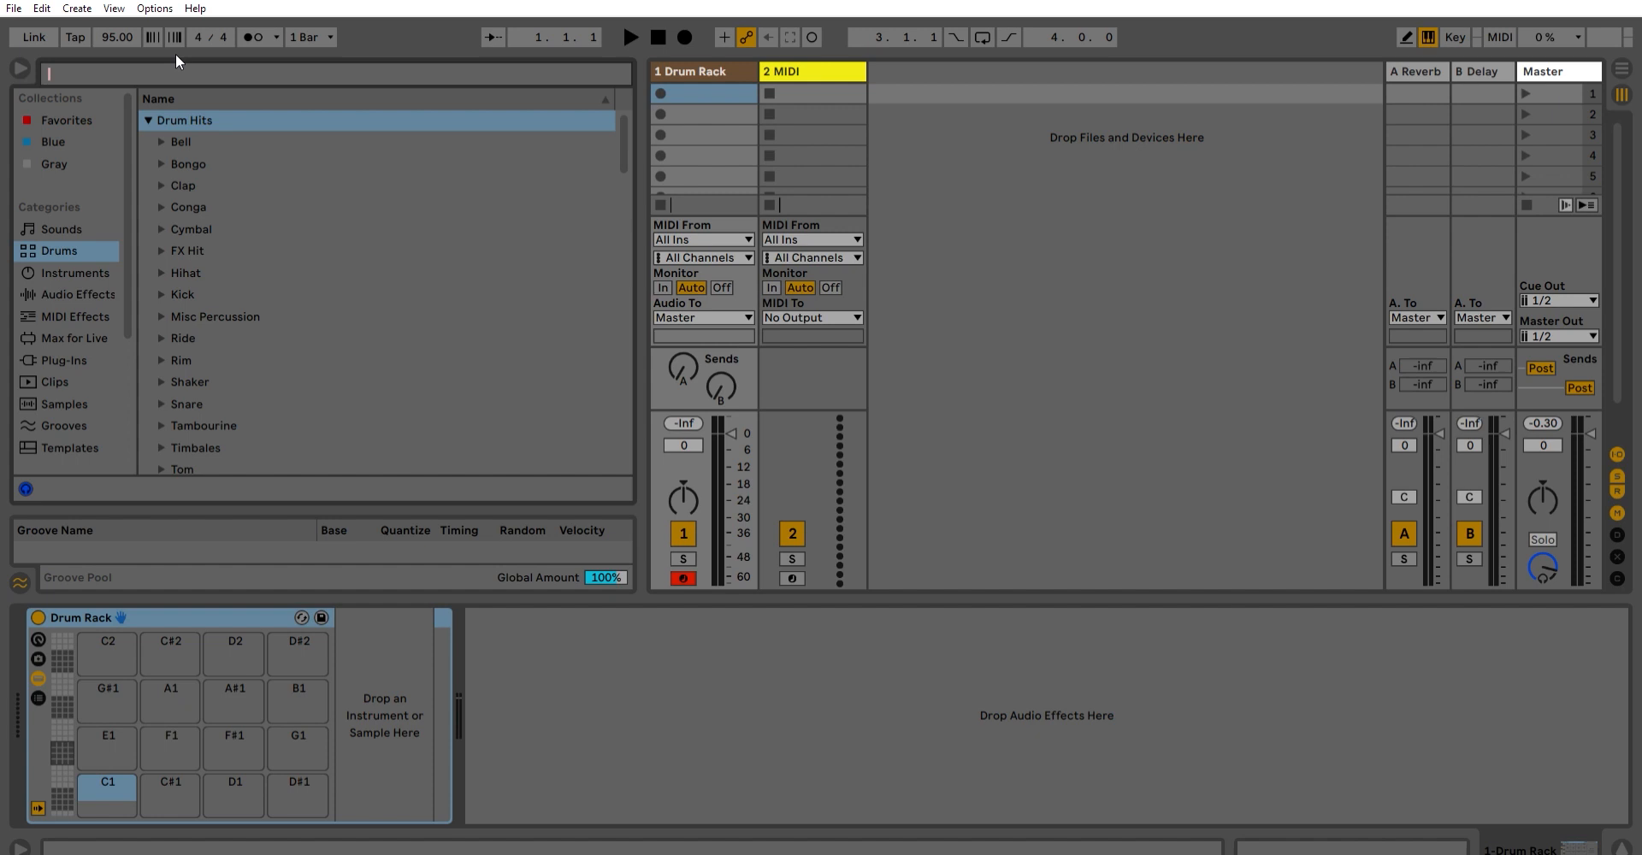
type("select")
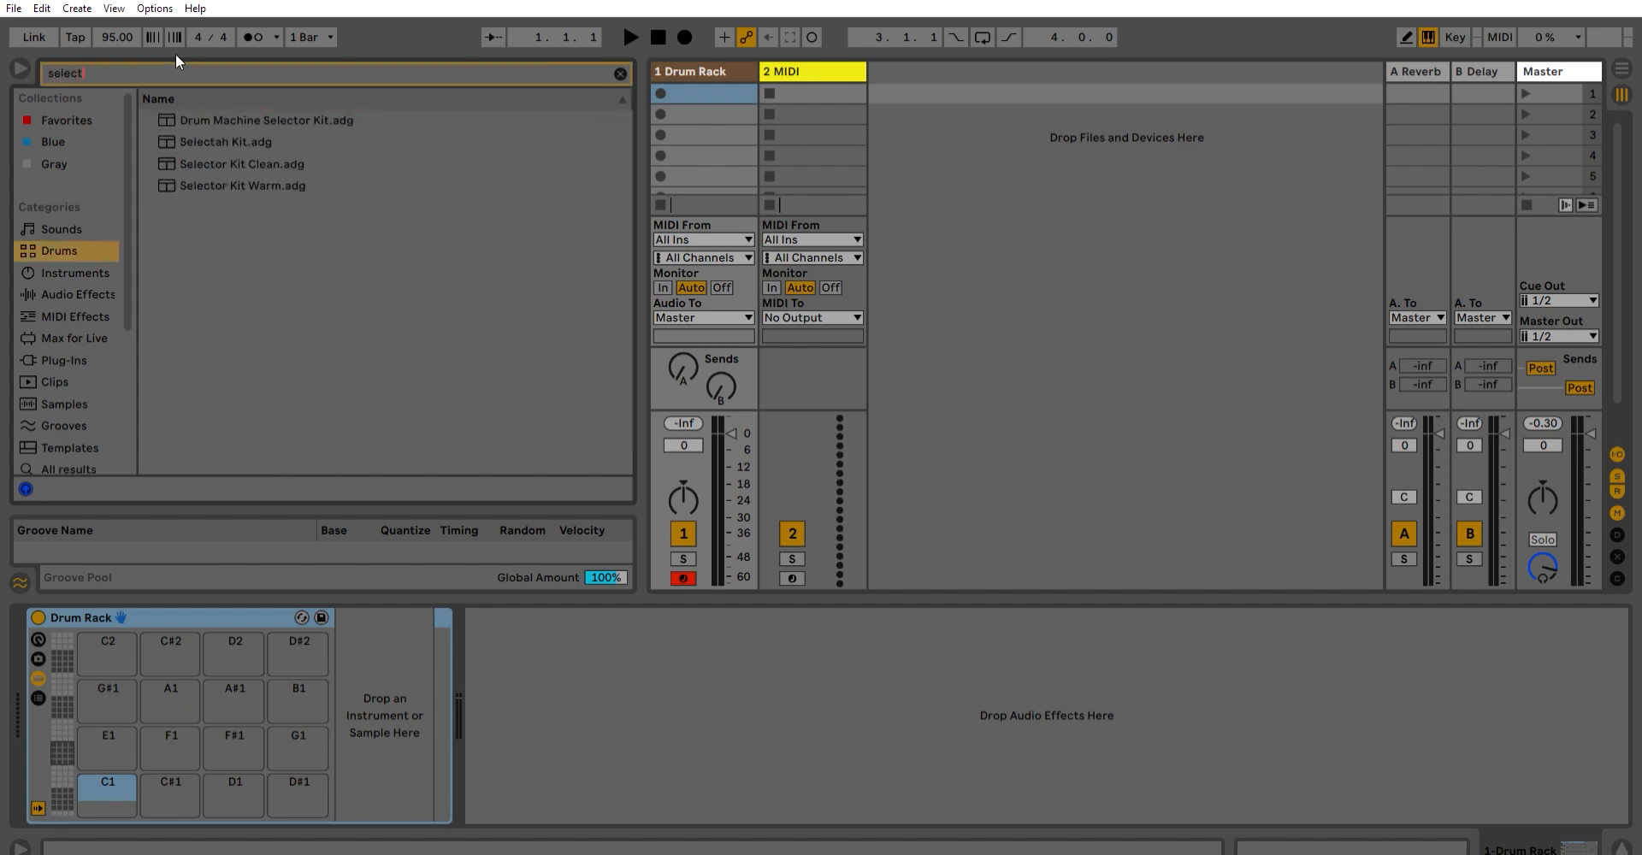
left_click(242, 164)
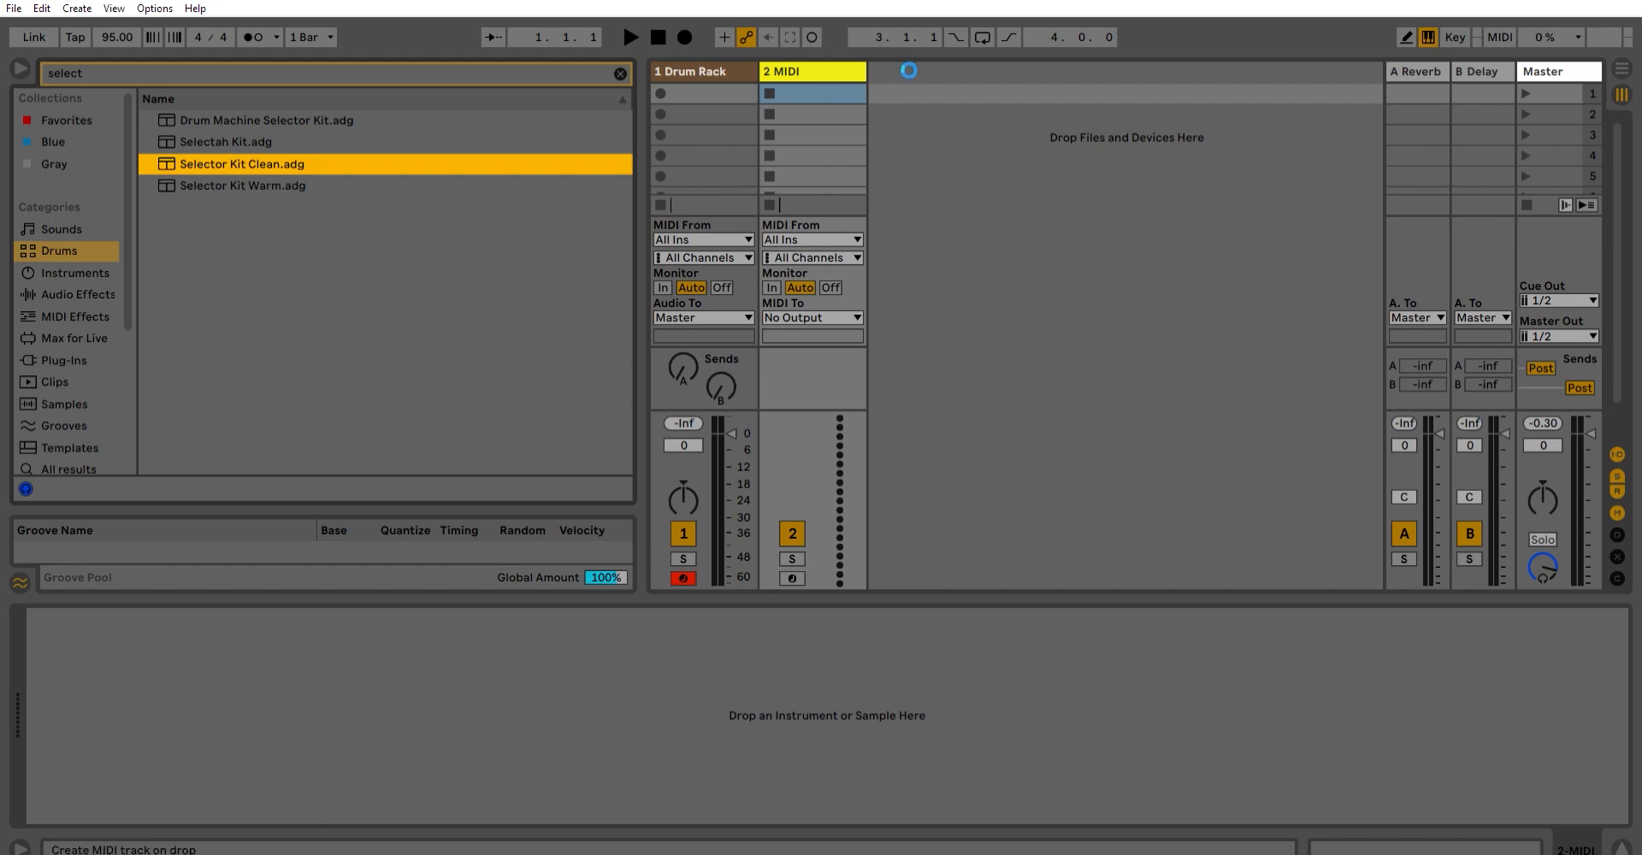
double_click(241, 163)
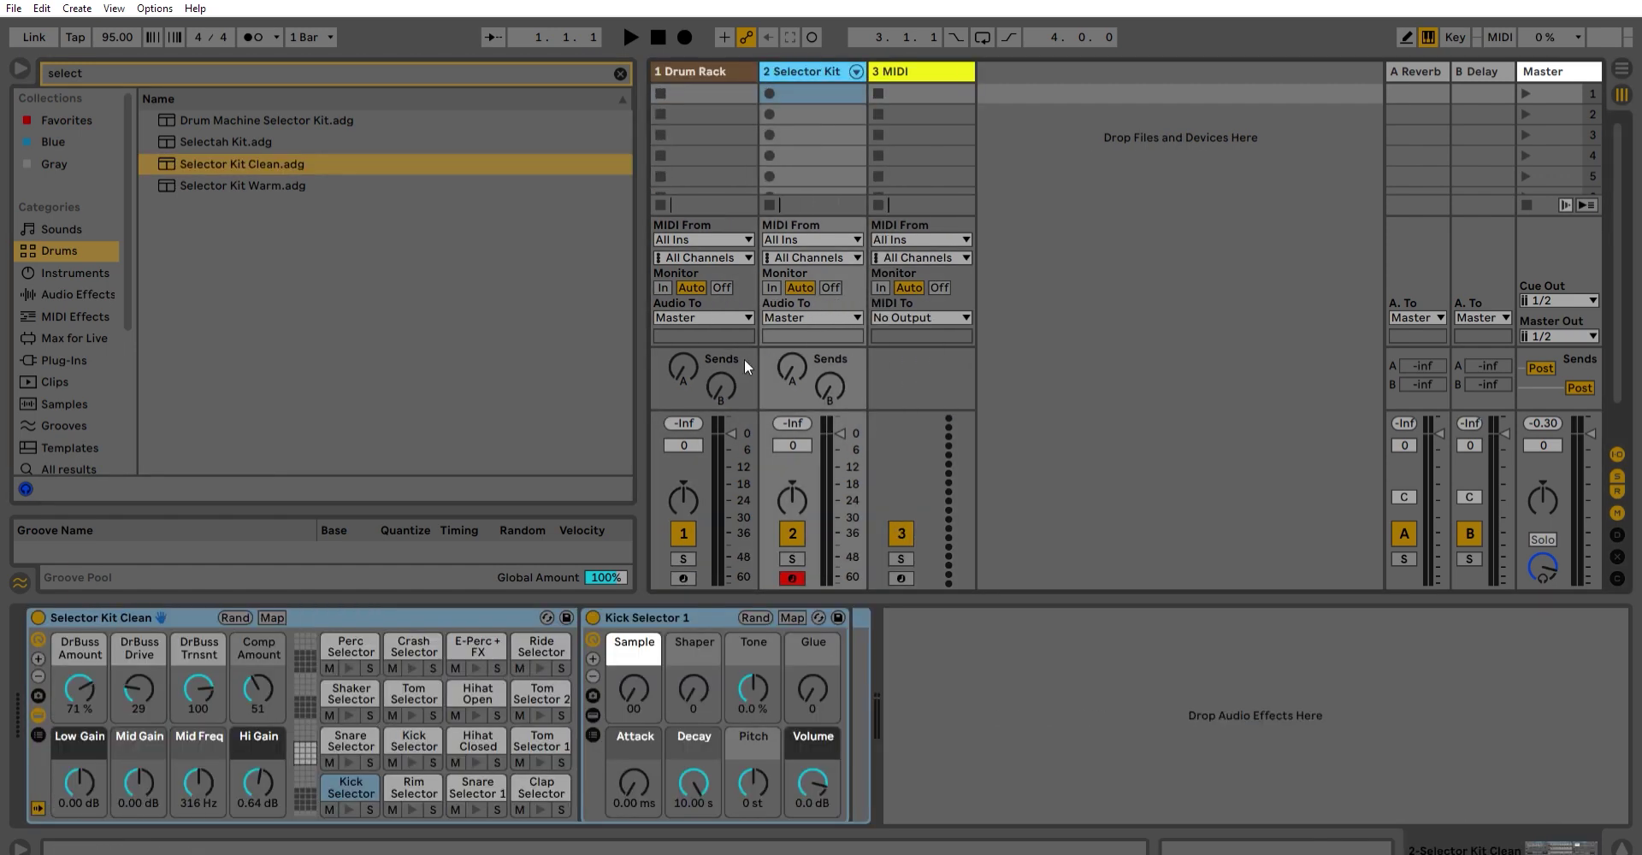
Select the empty third MIDI track and load Kontakt 7 onto it
left_click(920, 71)
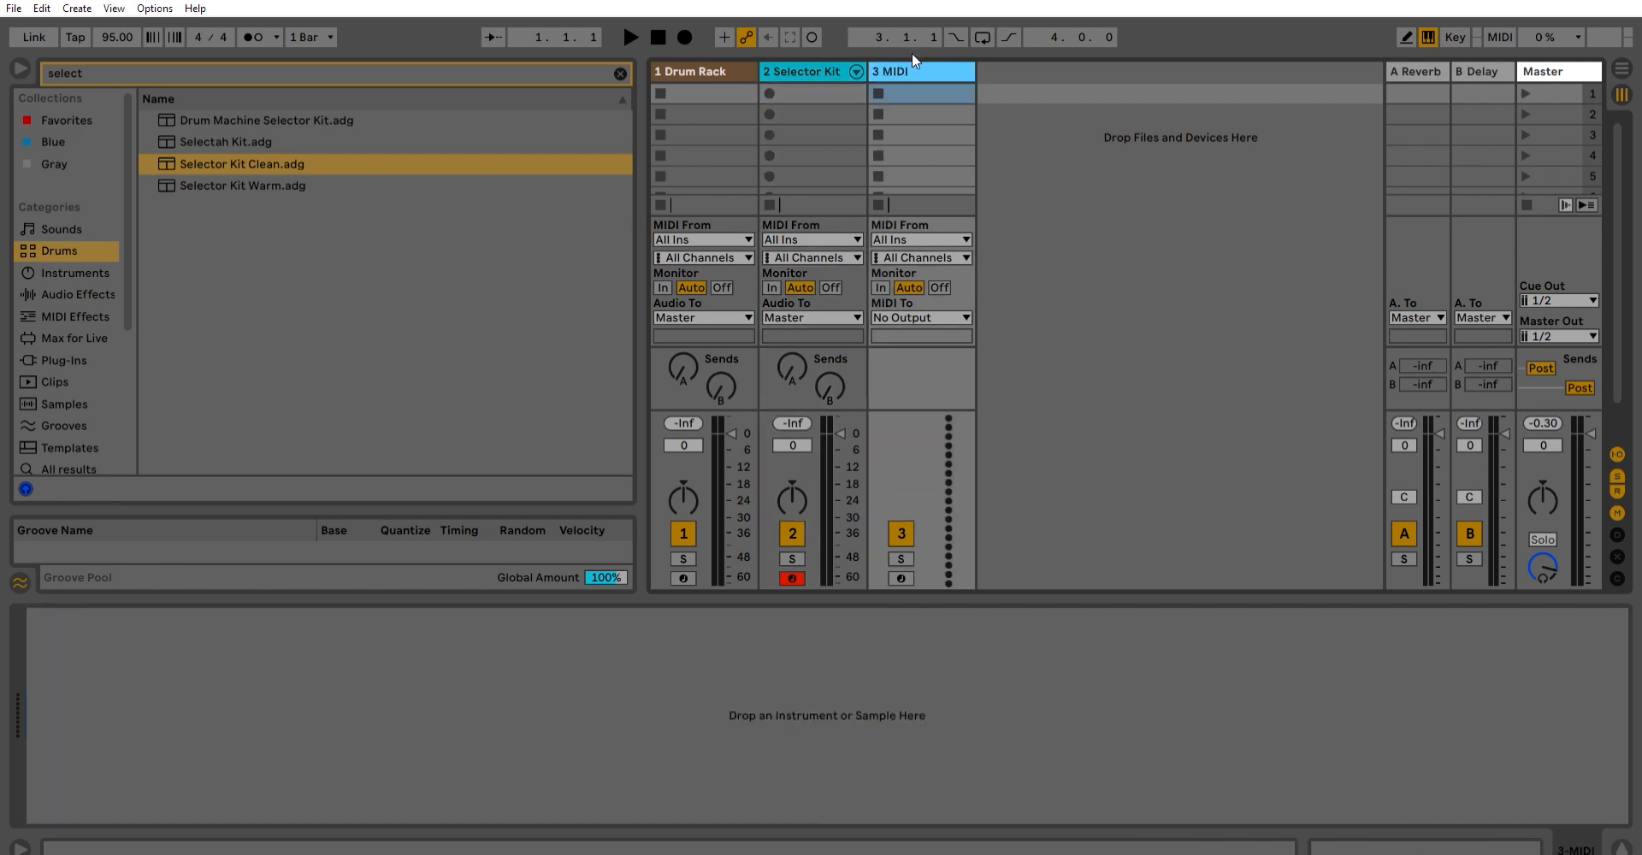
left_click(63, 361)
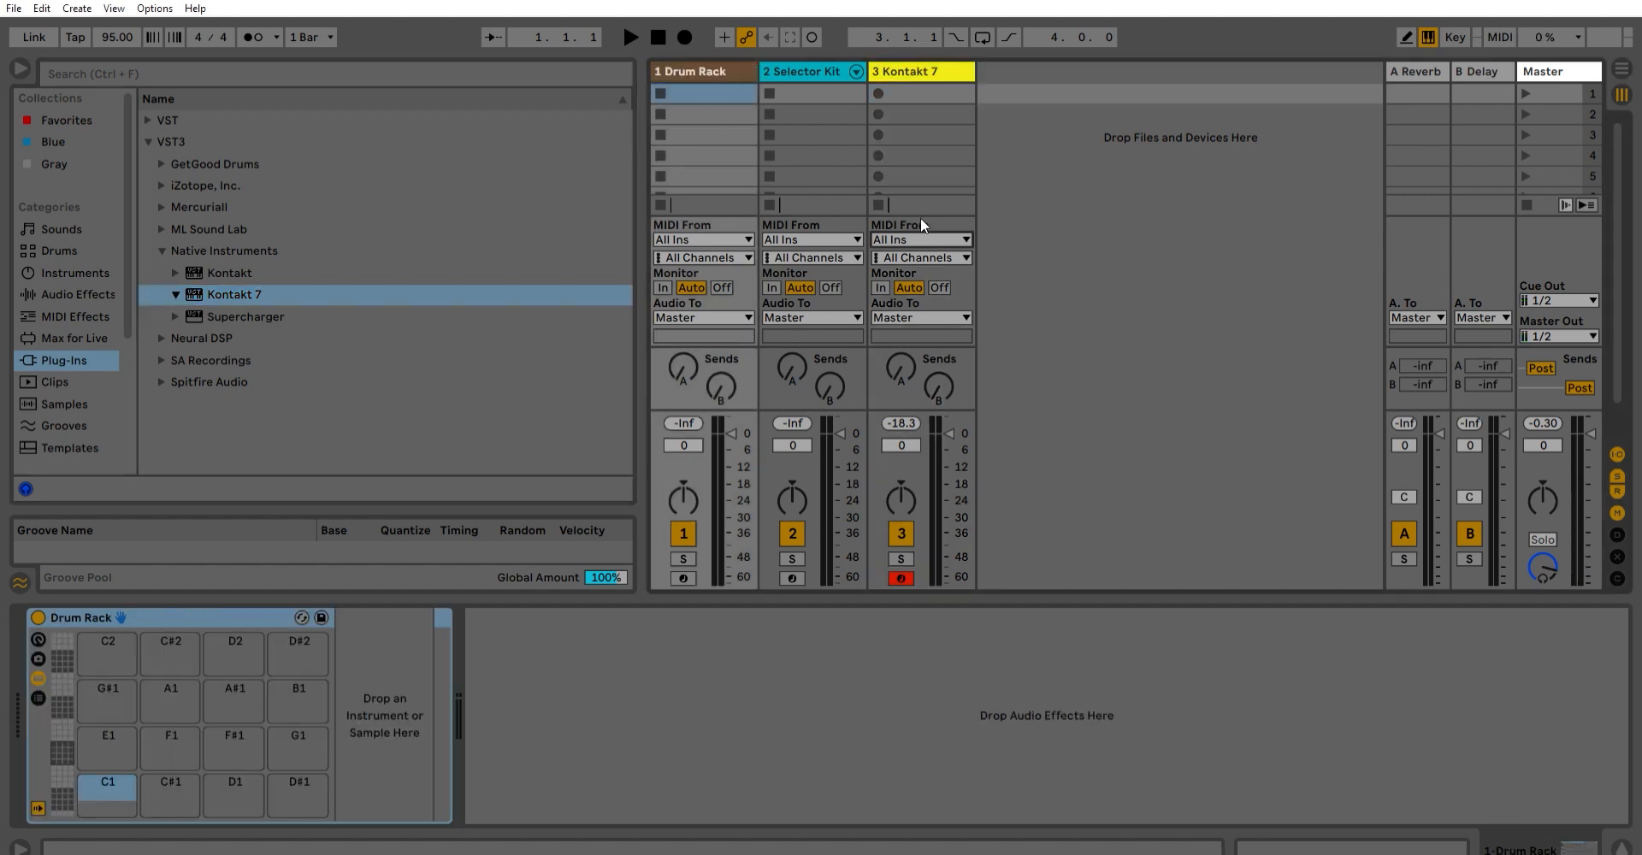
Route Kontakt 7's MIDI From to 1-Drum Rack with Monitor In, then show the Drum Rack's devices
left_click(920, 239)
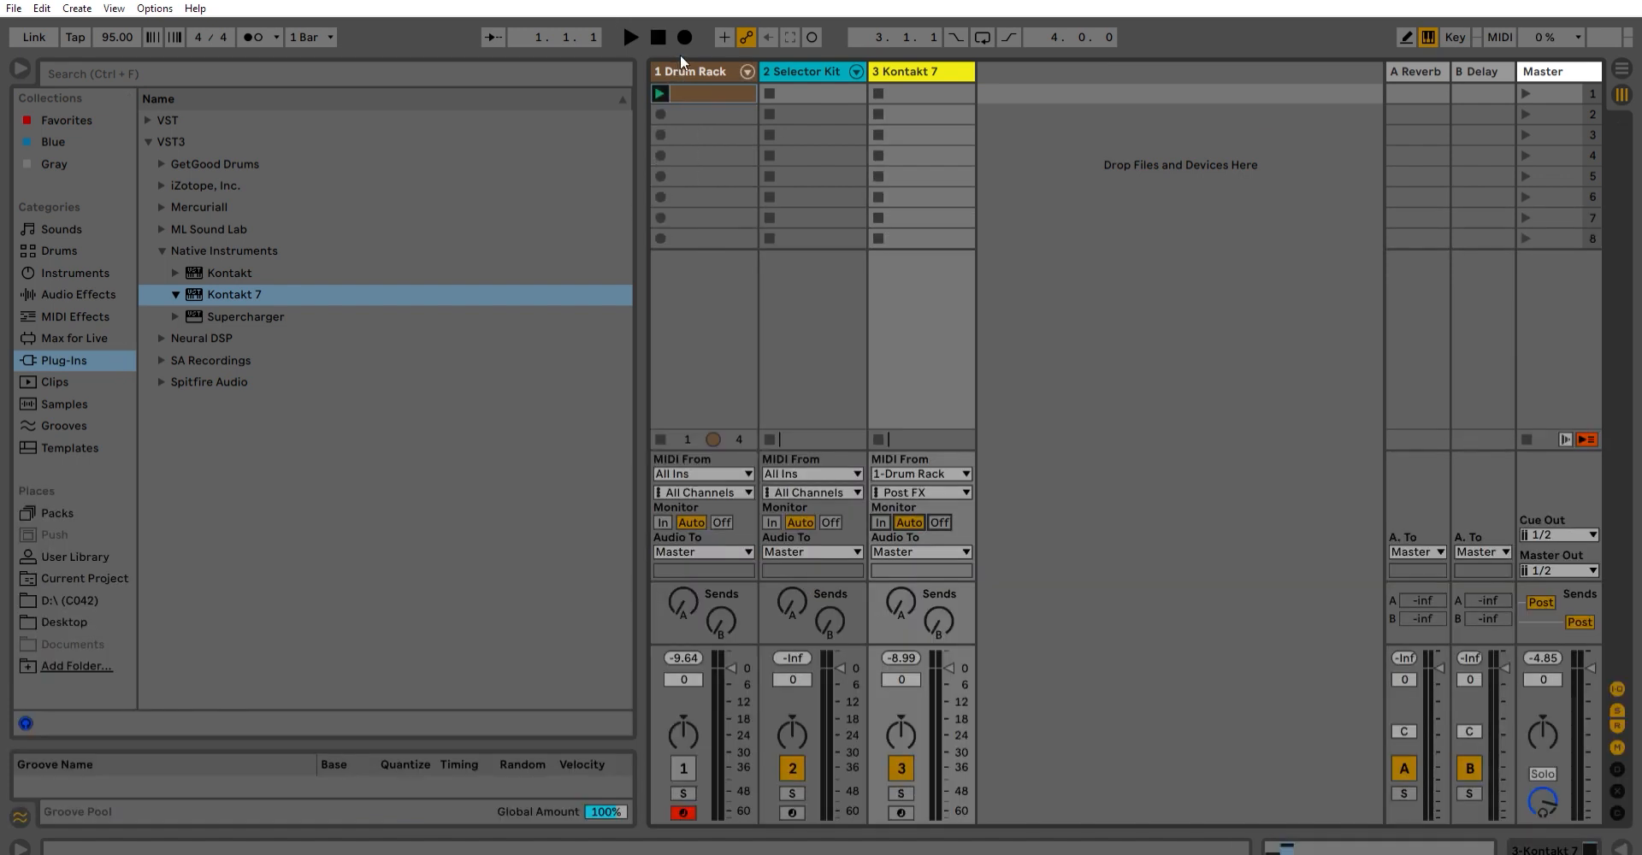
mouse_move(894, 512)
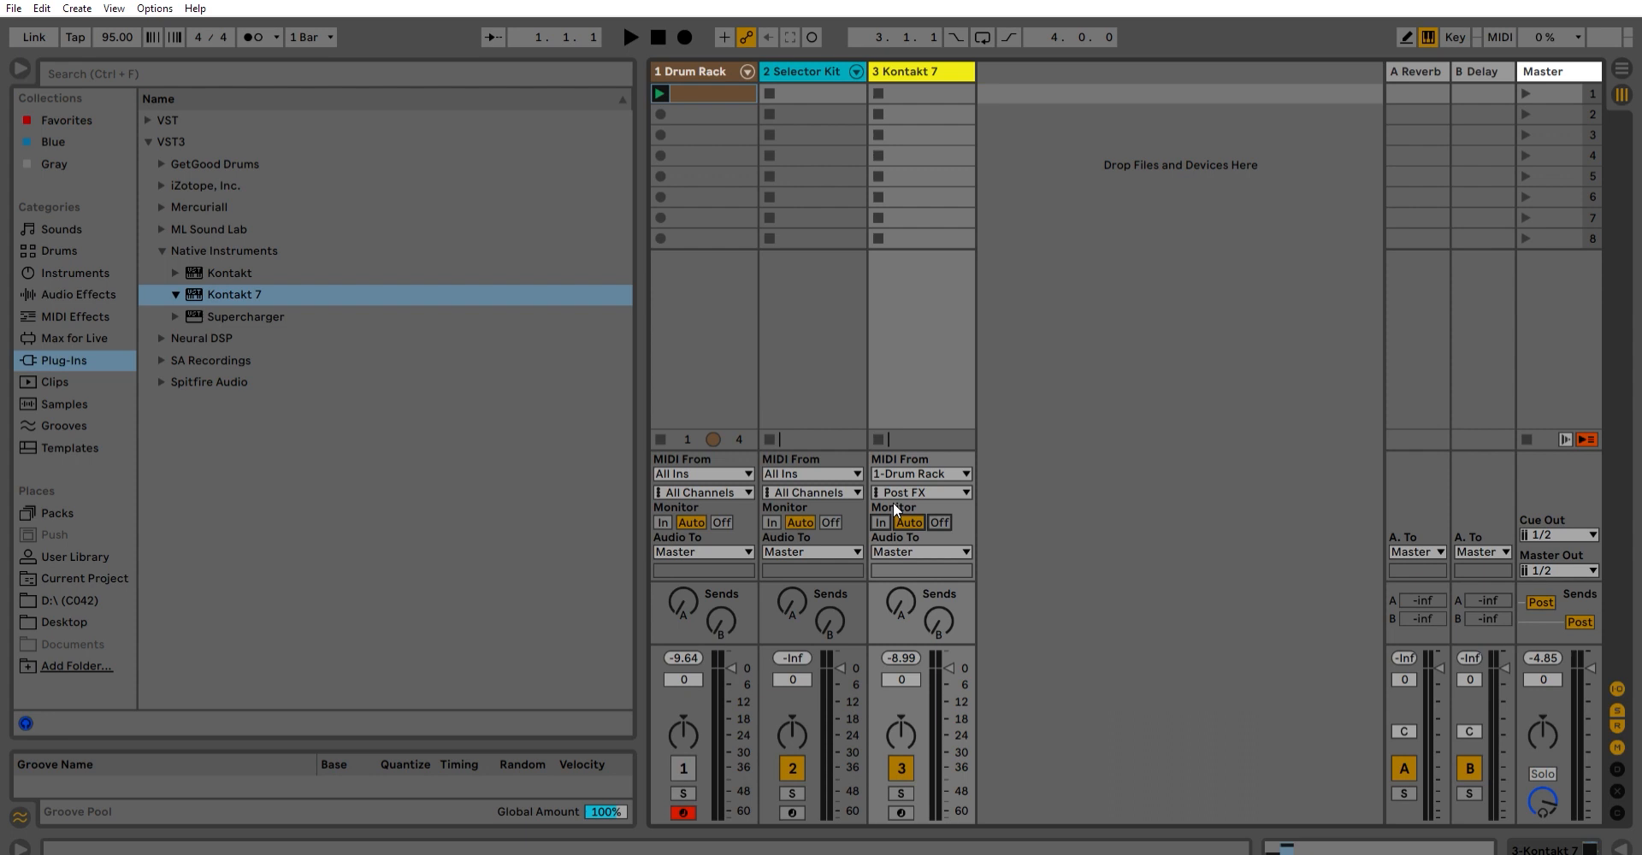
left_click(880, 522)
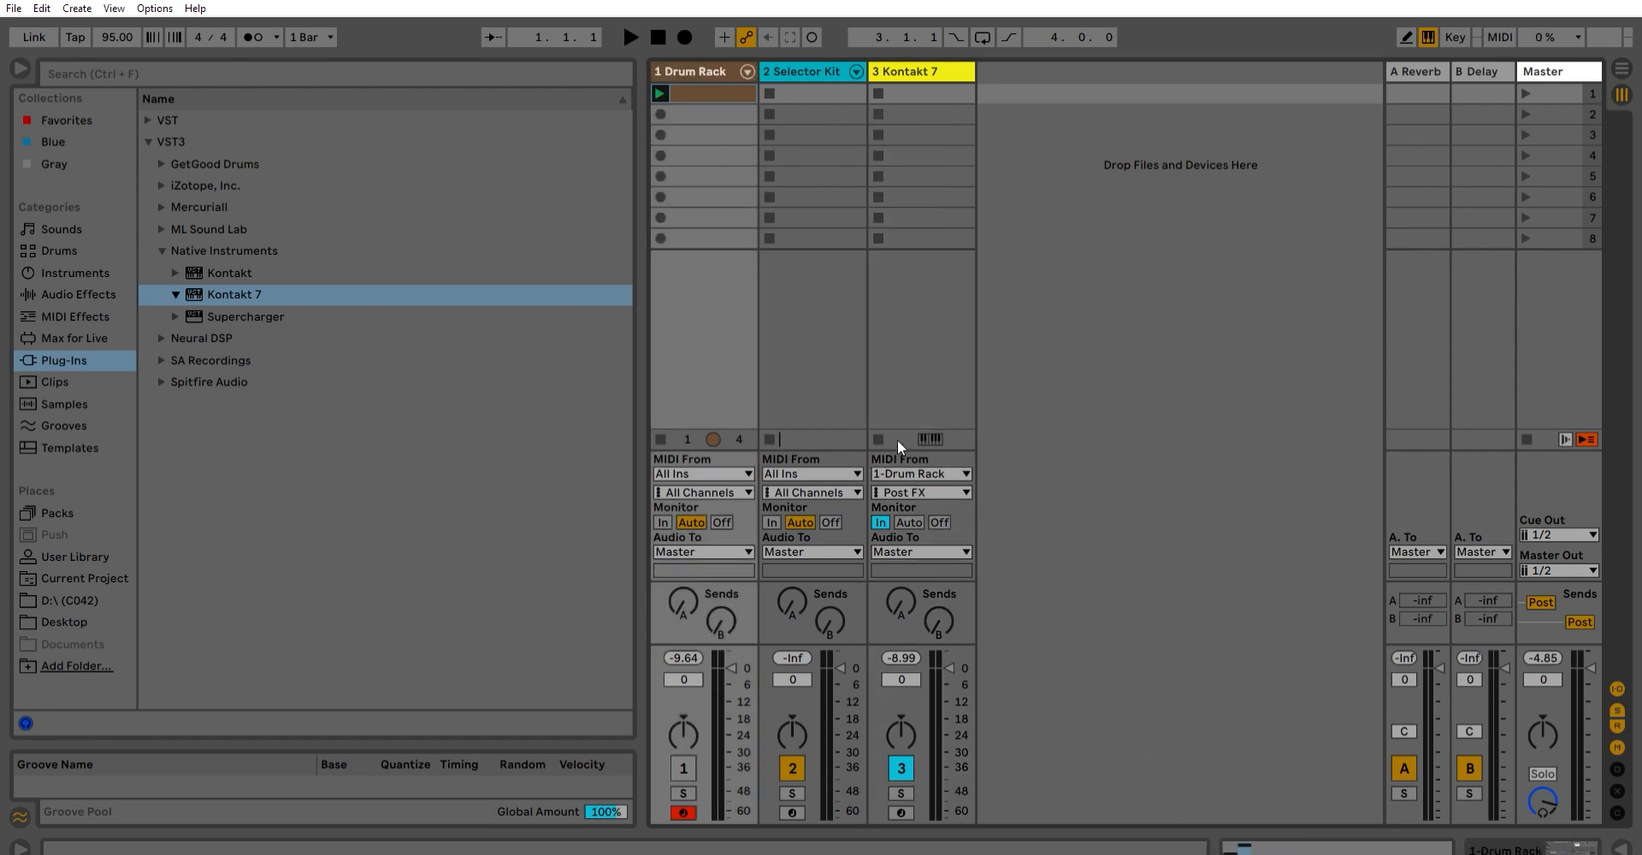
left_click(921, 72)
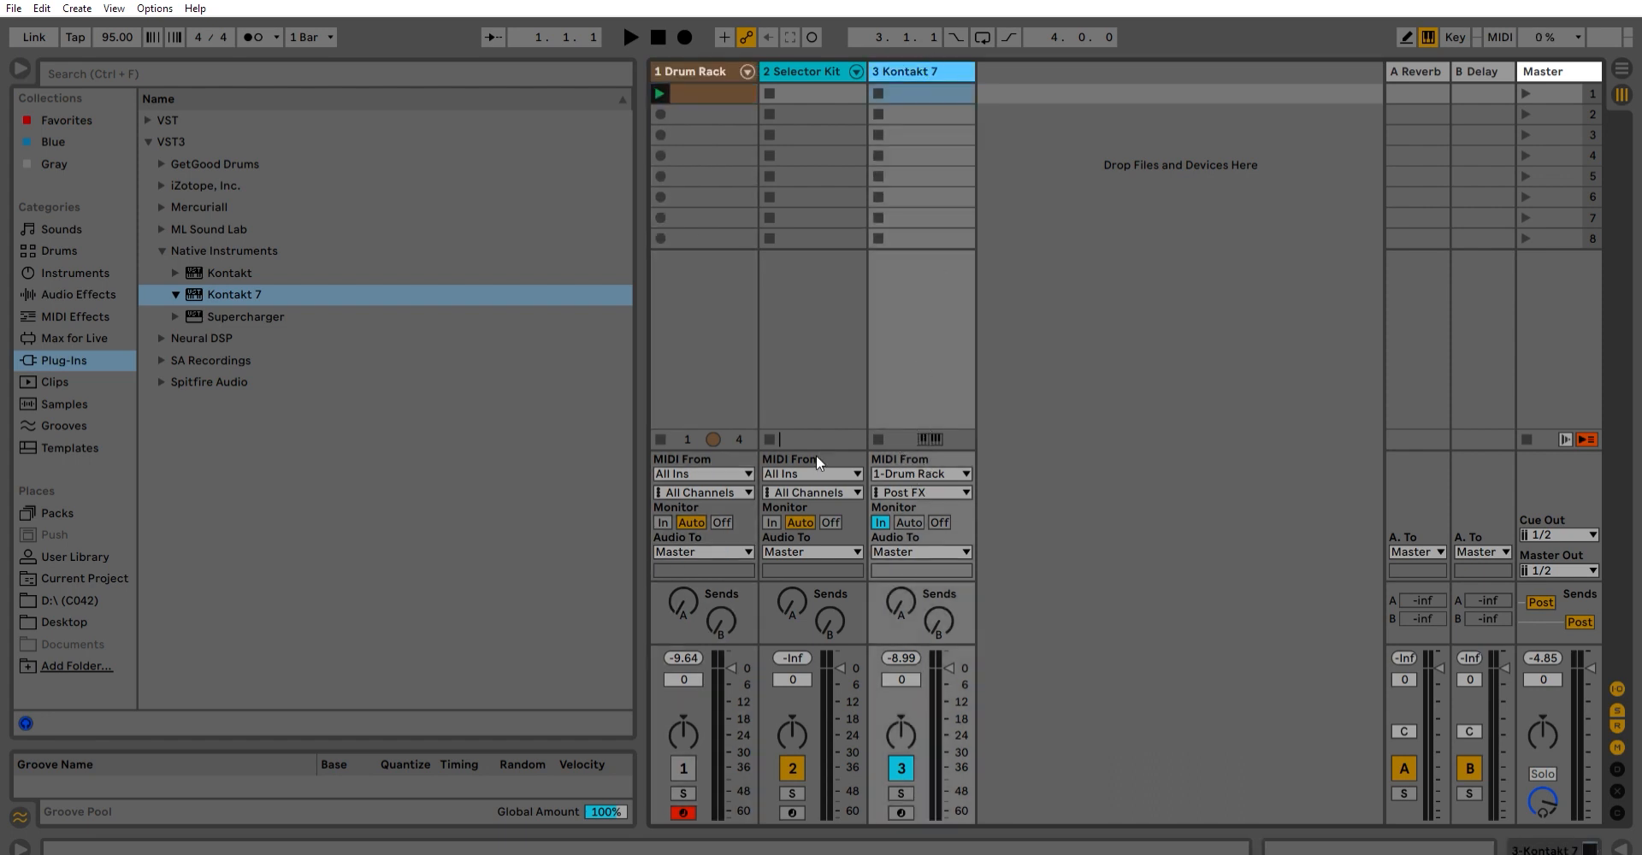
left_click(920, 72)
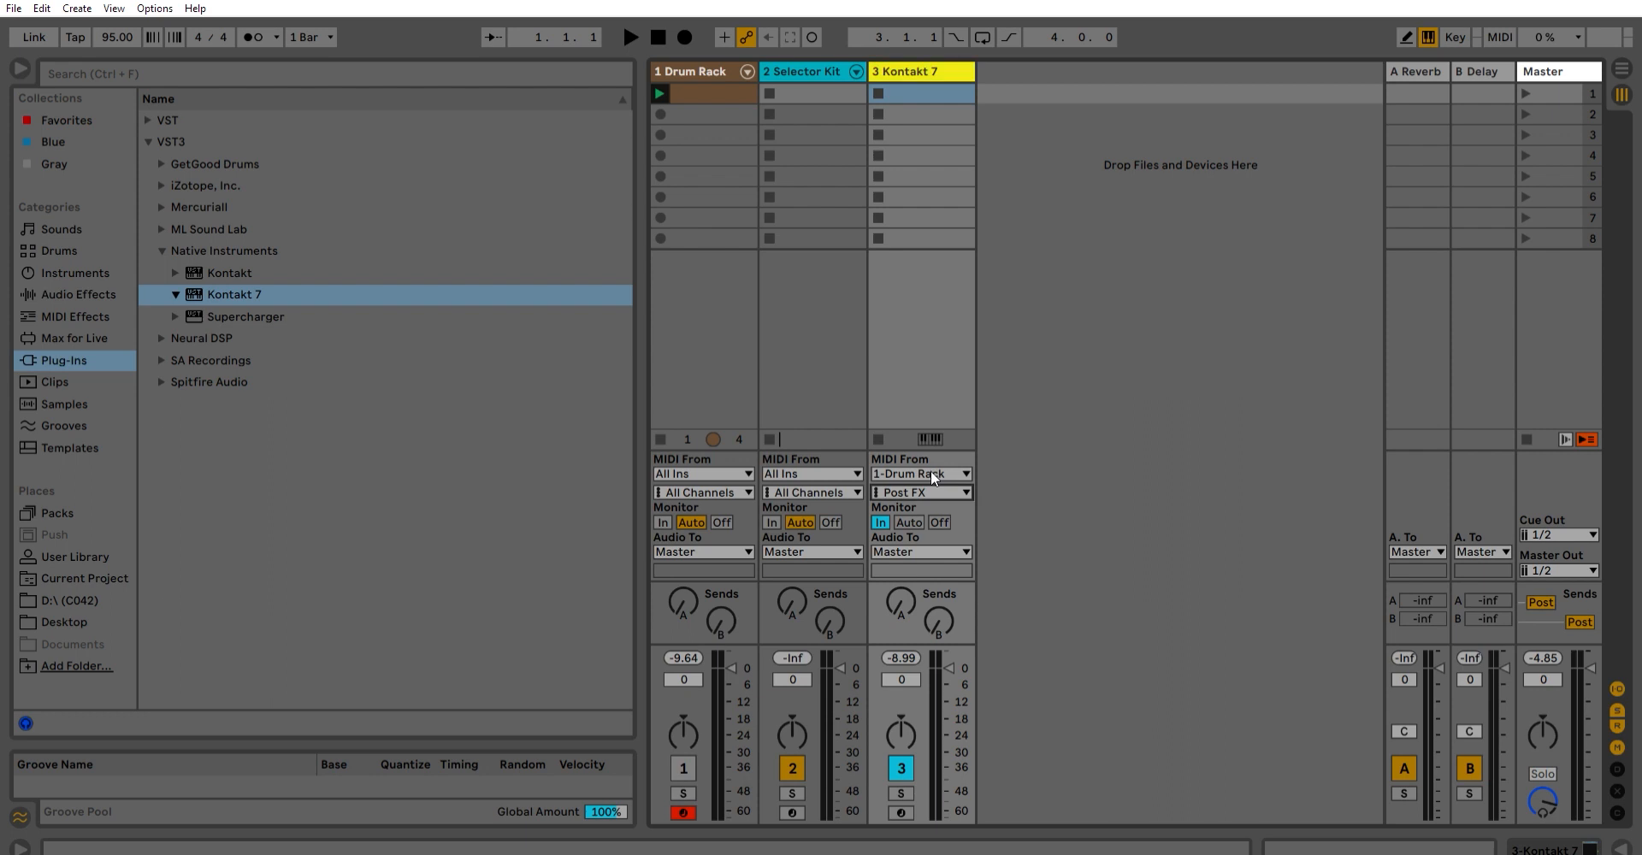
left_click(921, 493)
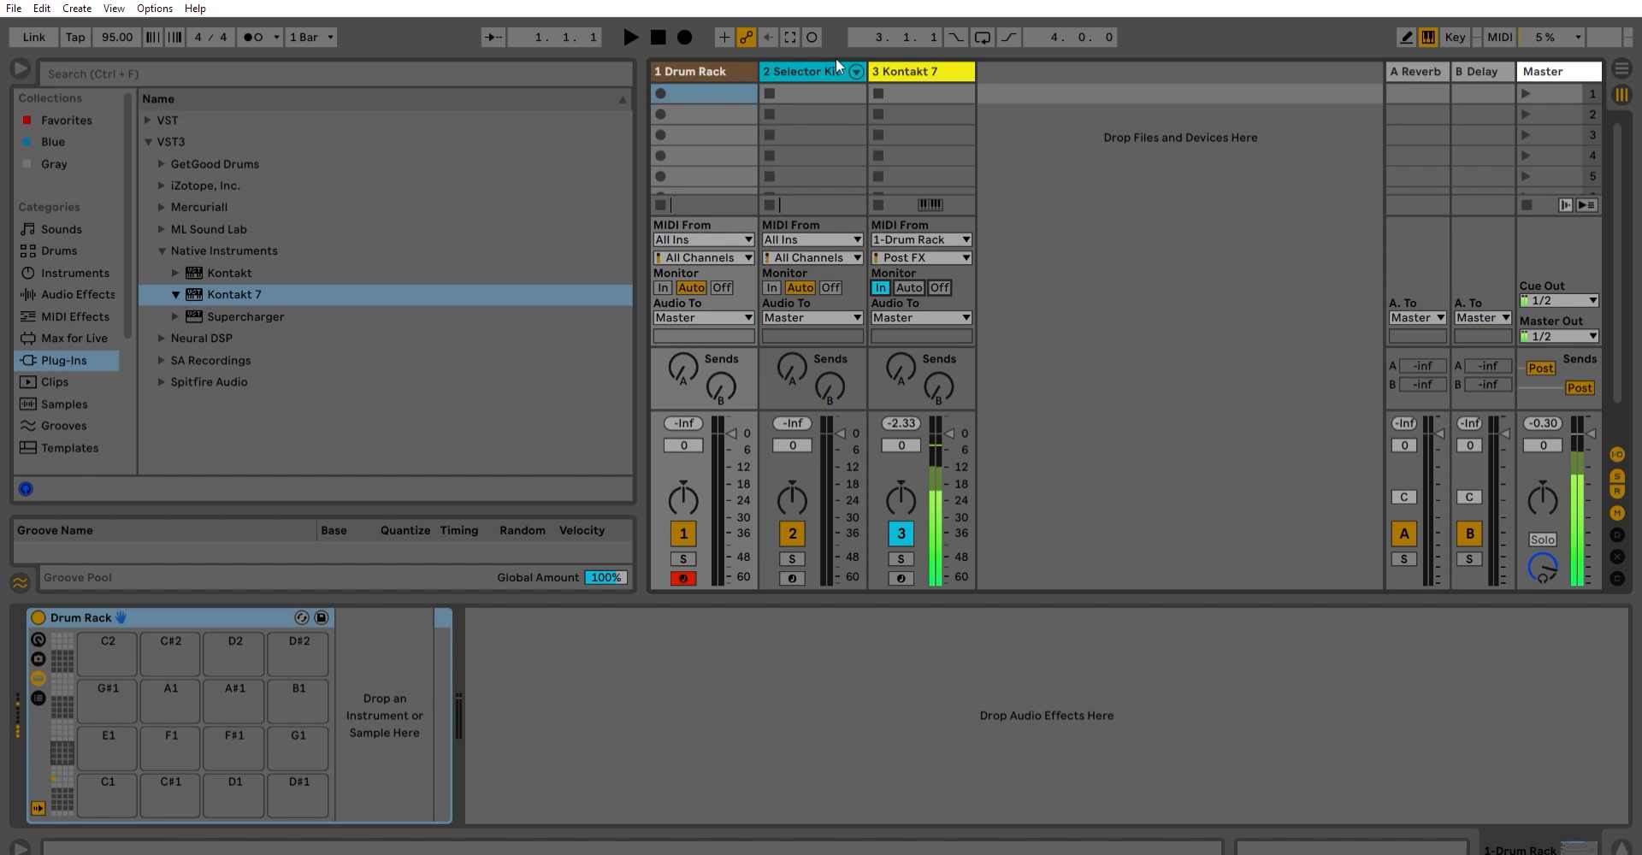
Drag the Kick Selector pad from Selector Kit Clean onto the Drum Rack's C0 pad
left_click(701, 72)
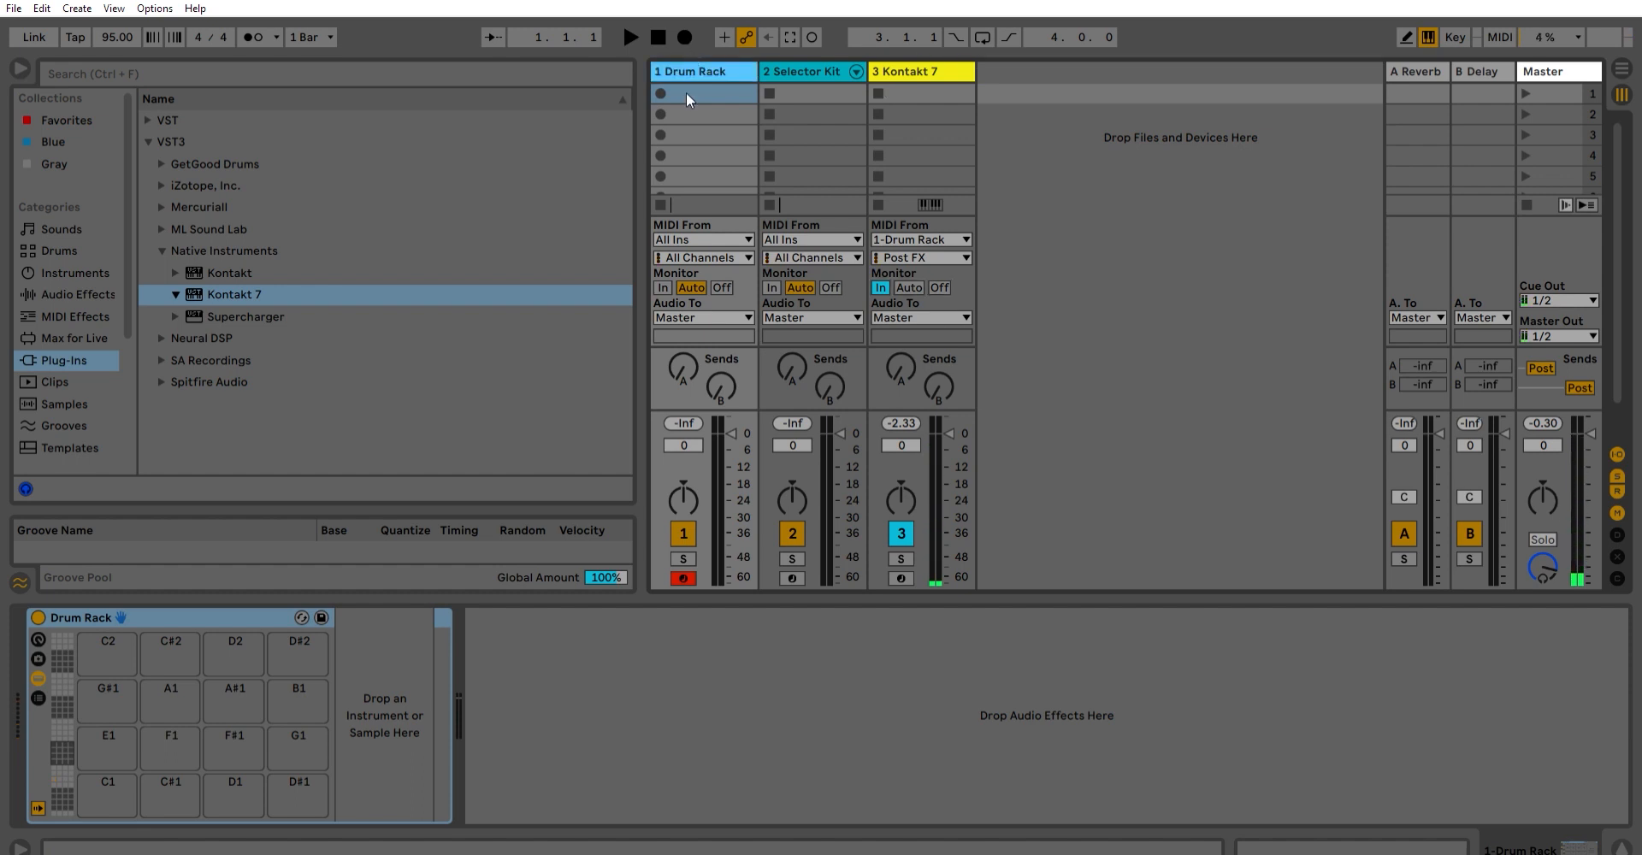
left_click(801, 71)
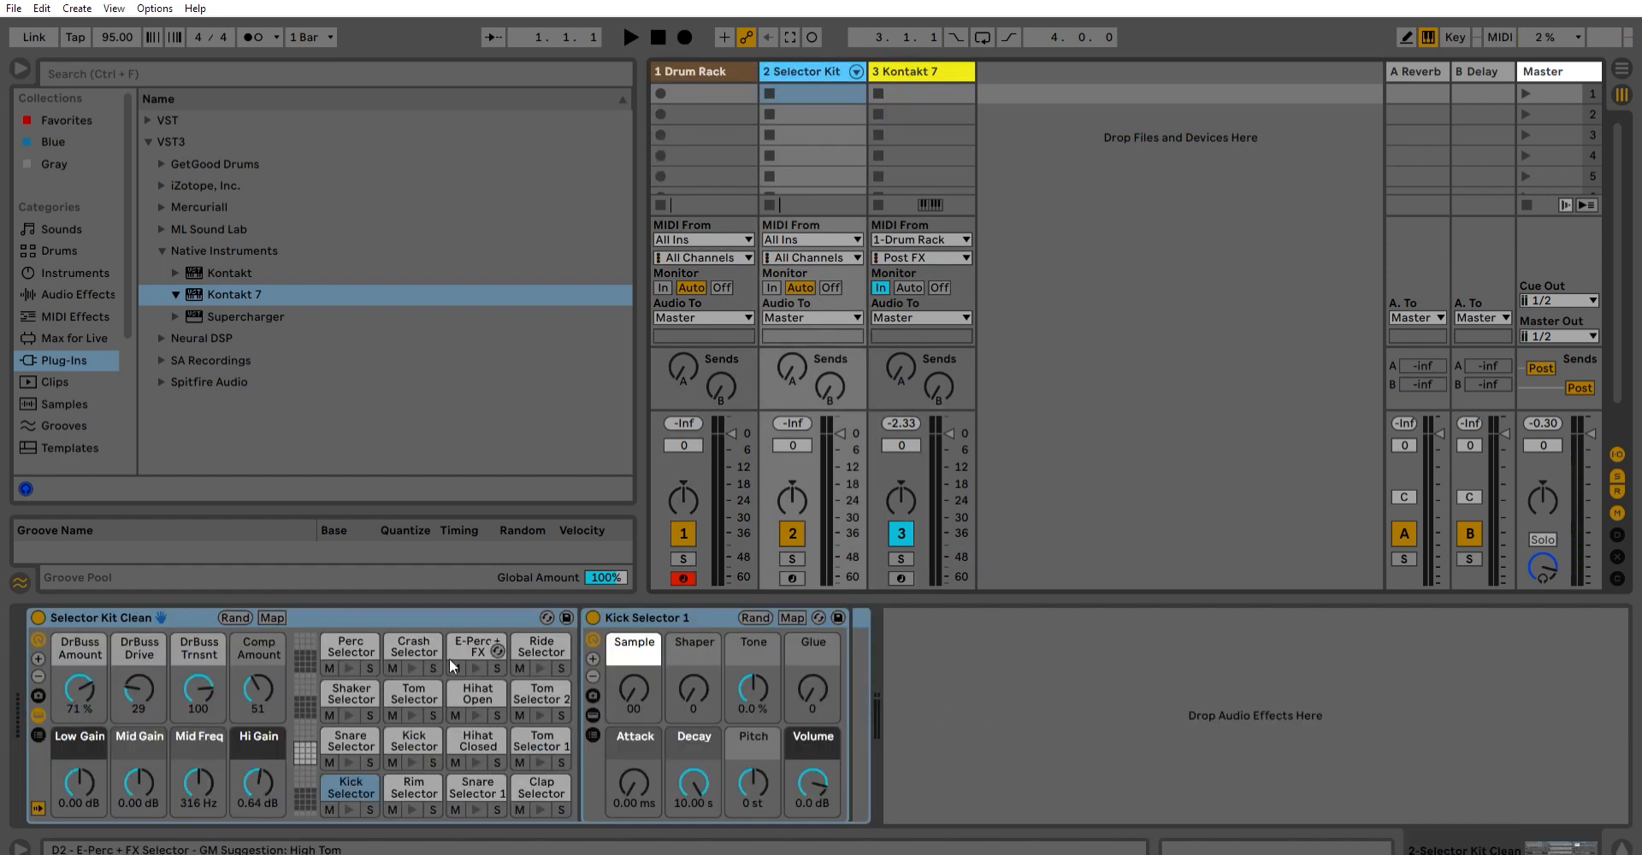
left_click(349, 787)
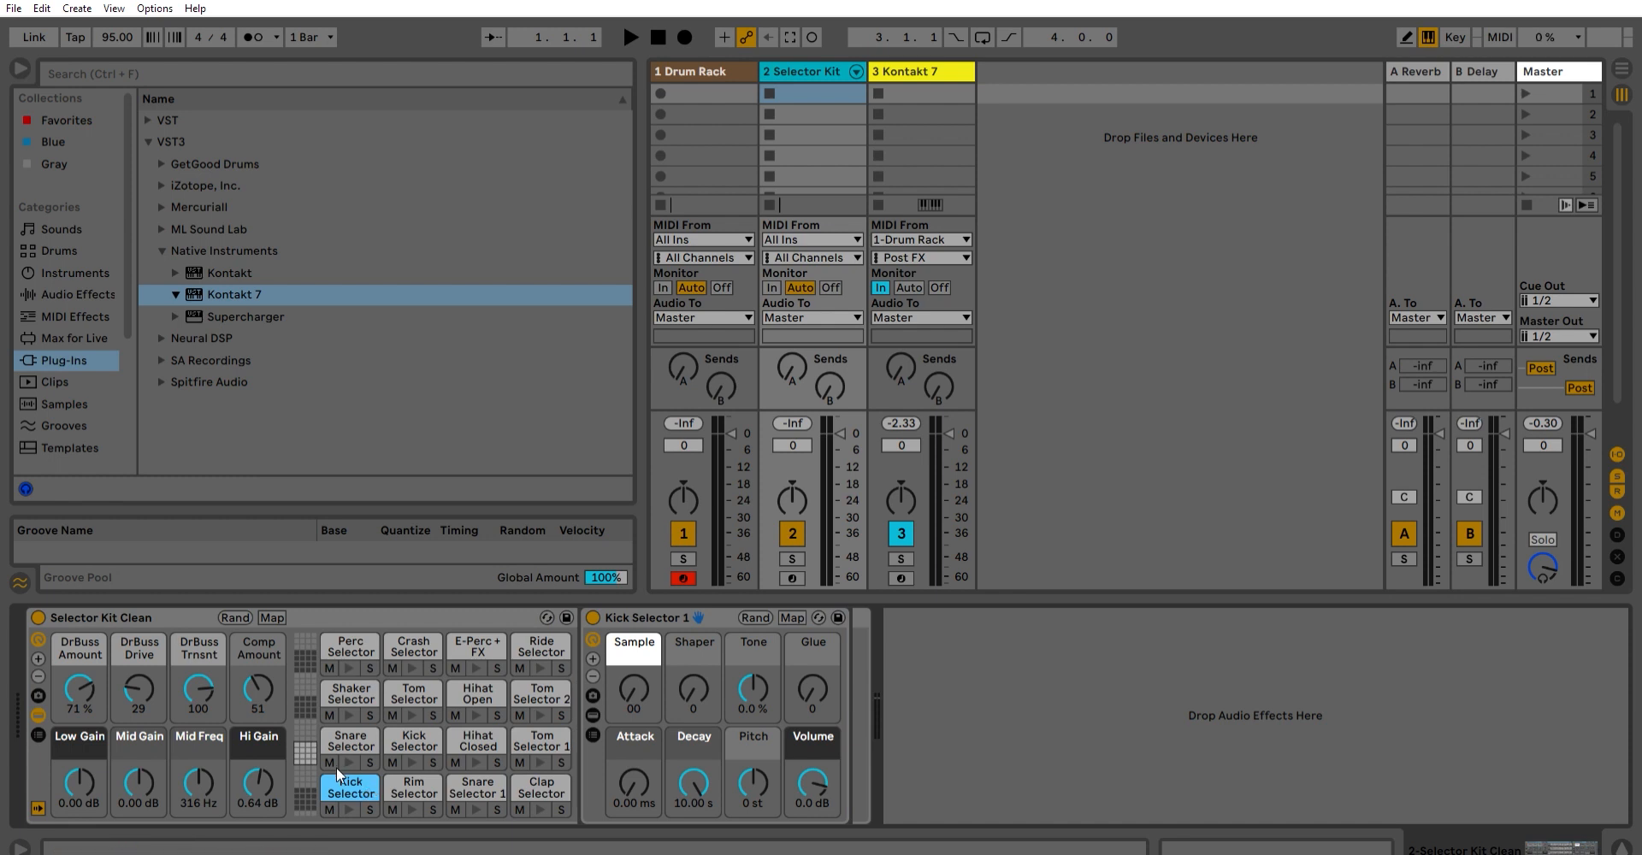
left_click(697, 72)
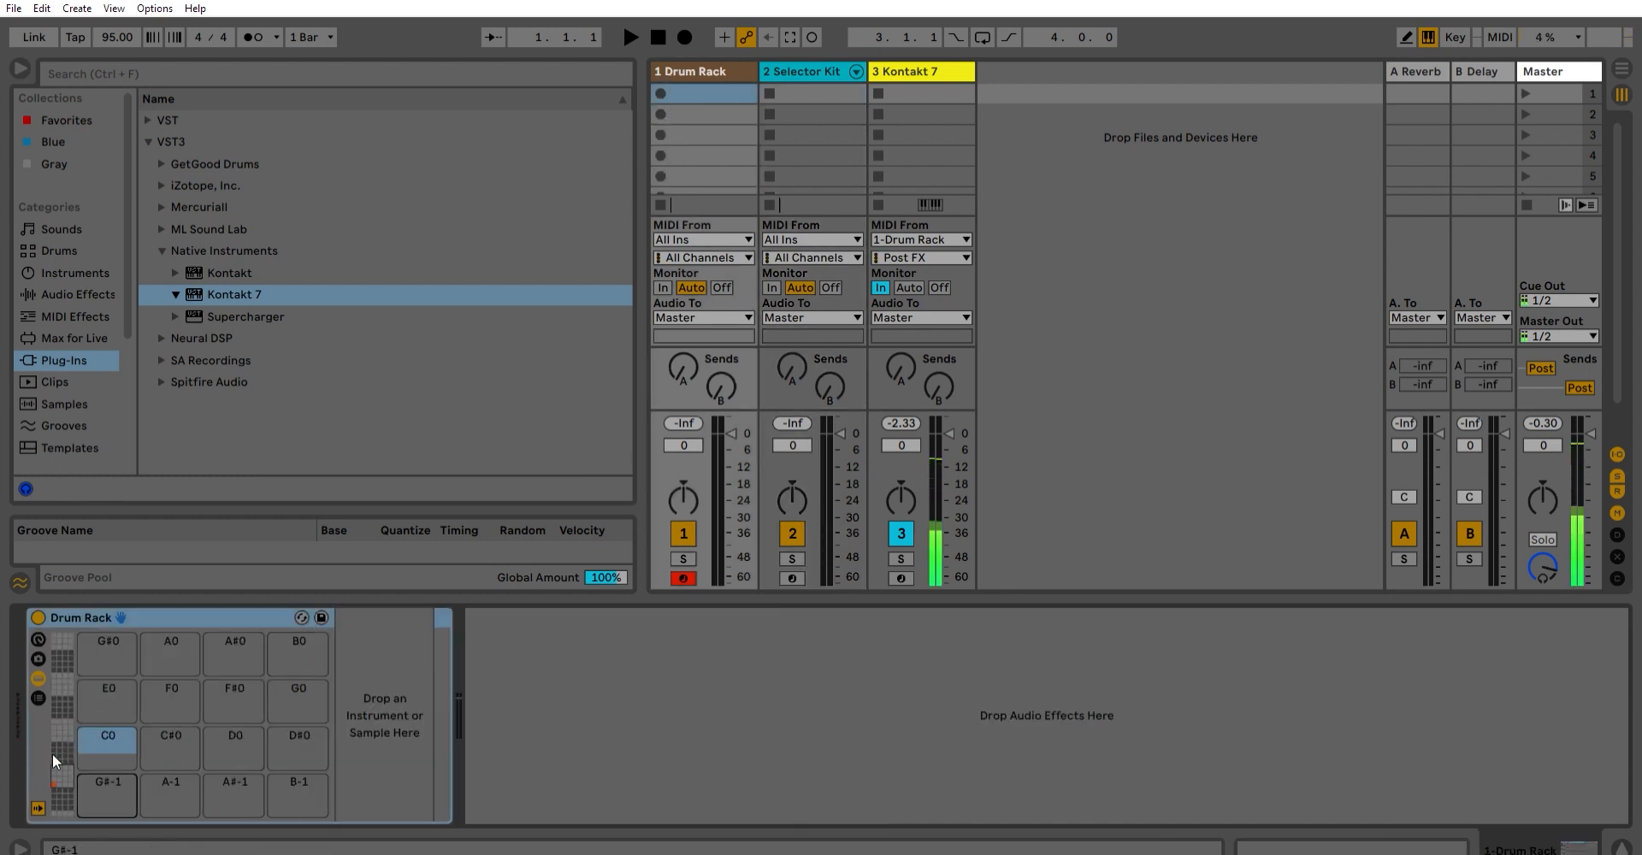
left_click(106, 741)
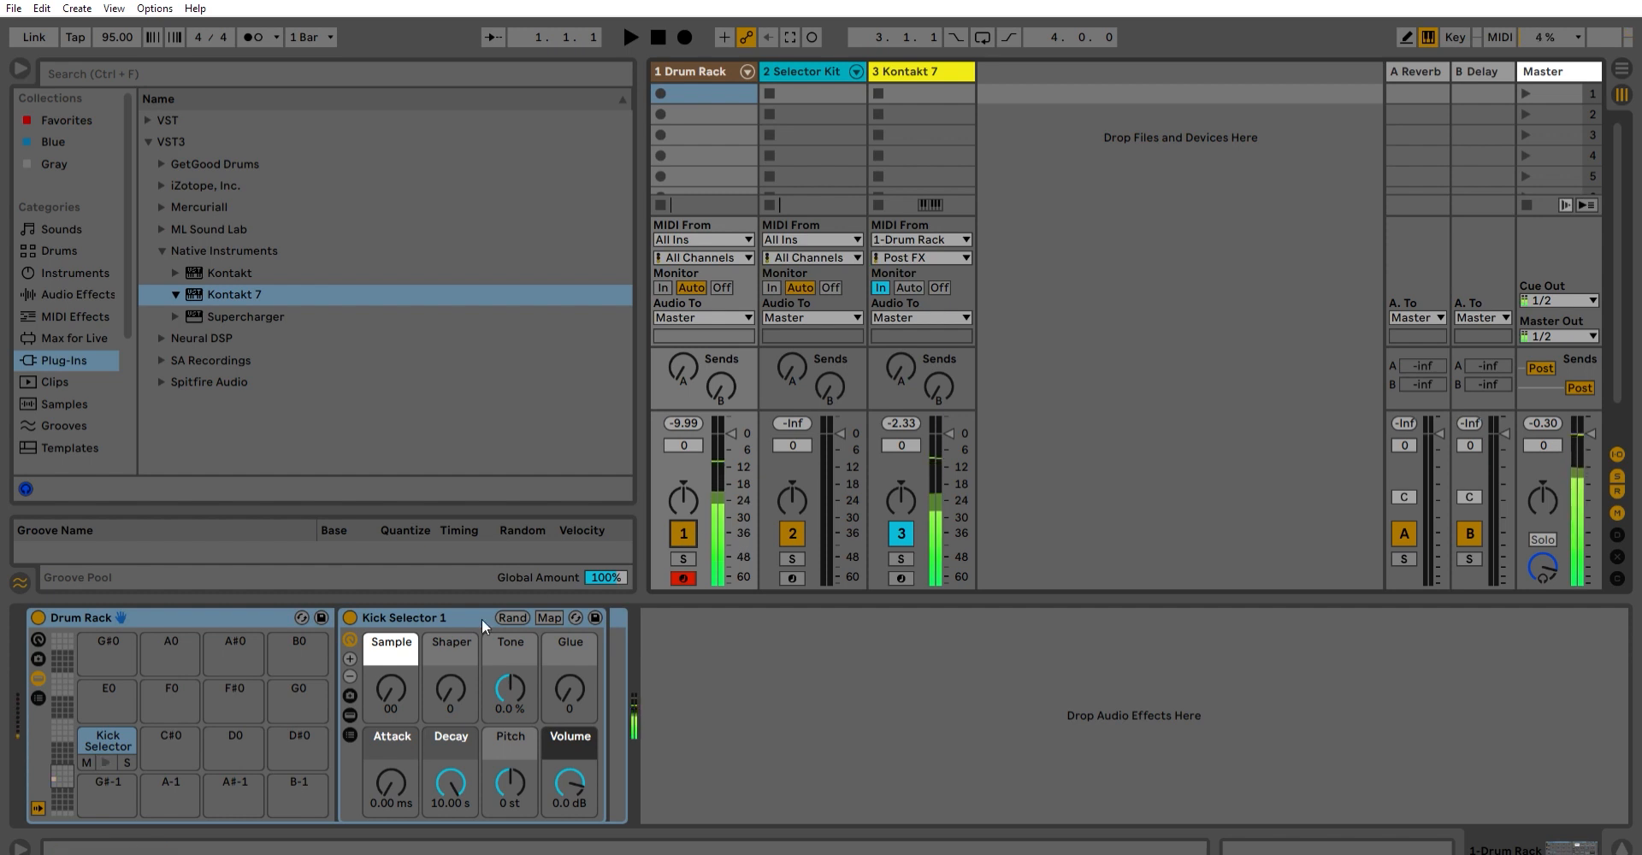
Turn the kick's Sample knob to 08 and check the Kontakt 7 device responds
left_click_drag(390, 690, 391, 667)
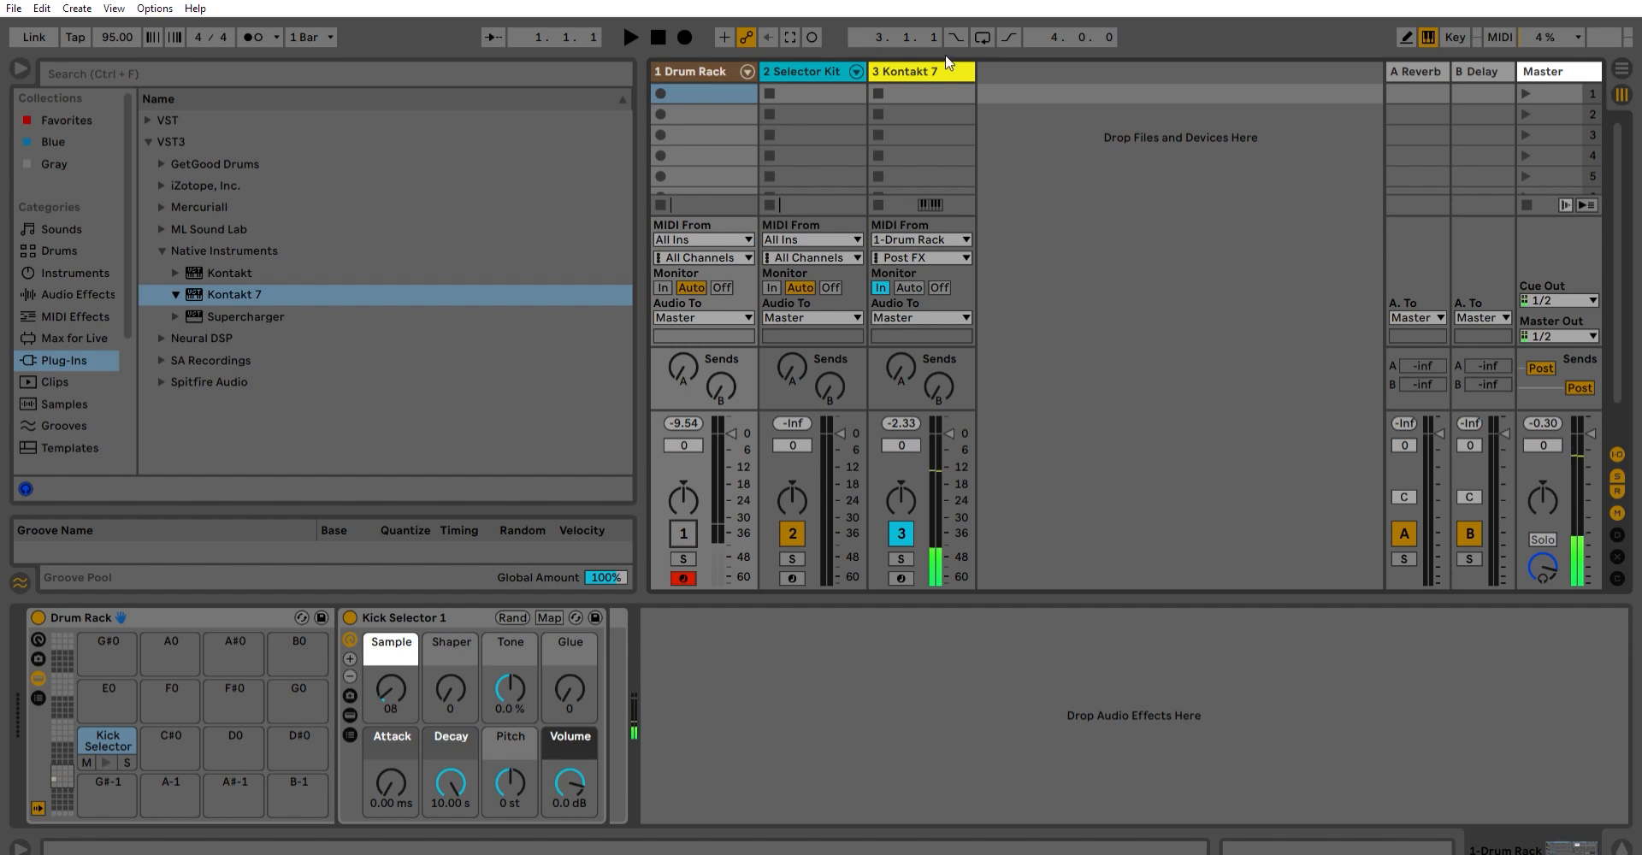
left_click(920, 71)
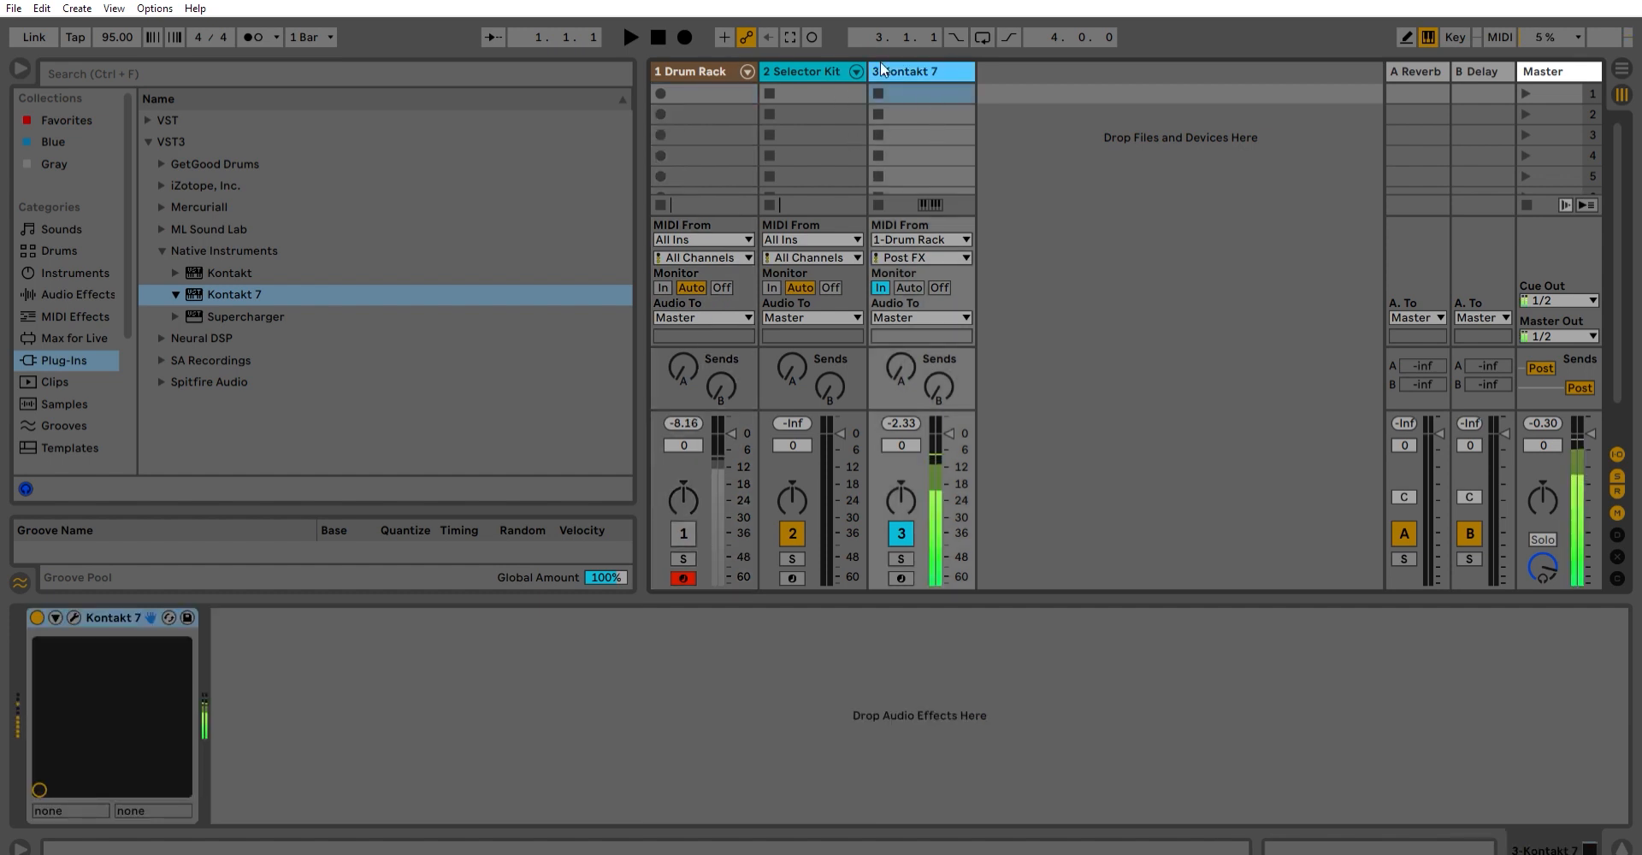
left_click(691, 72)
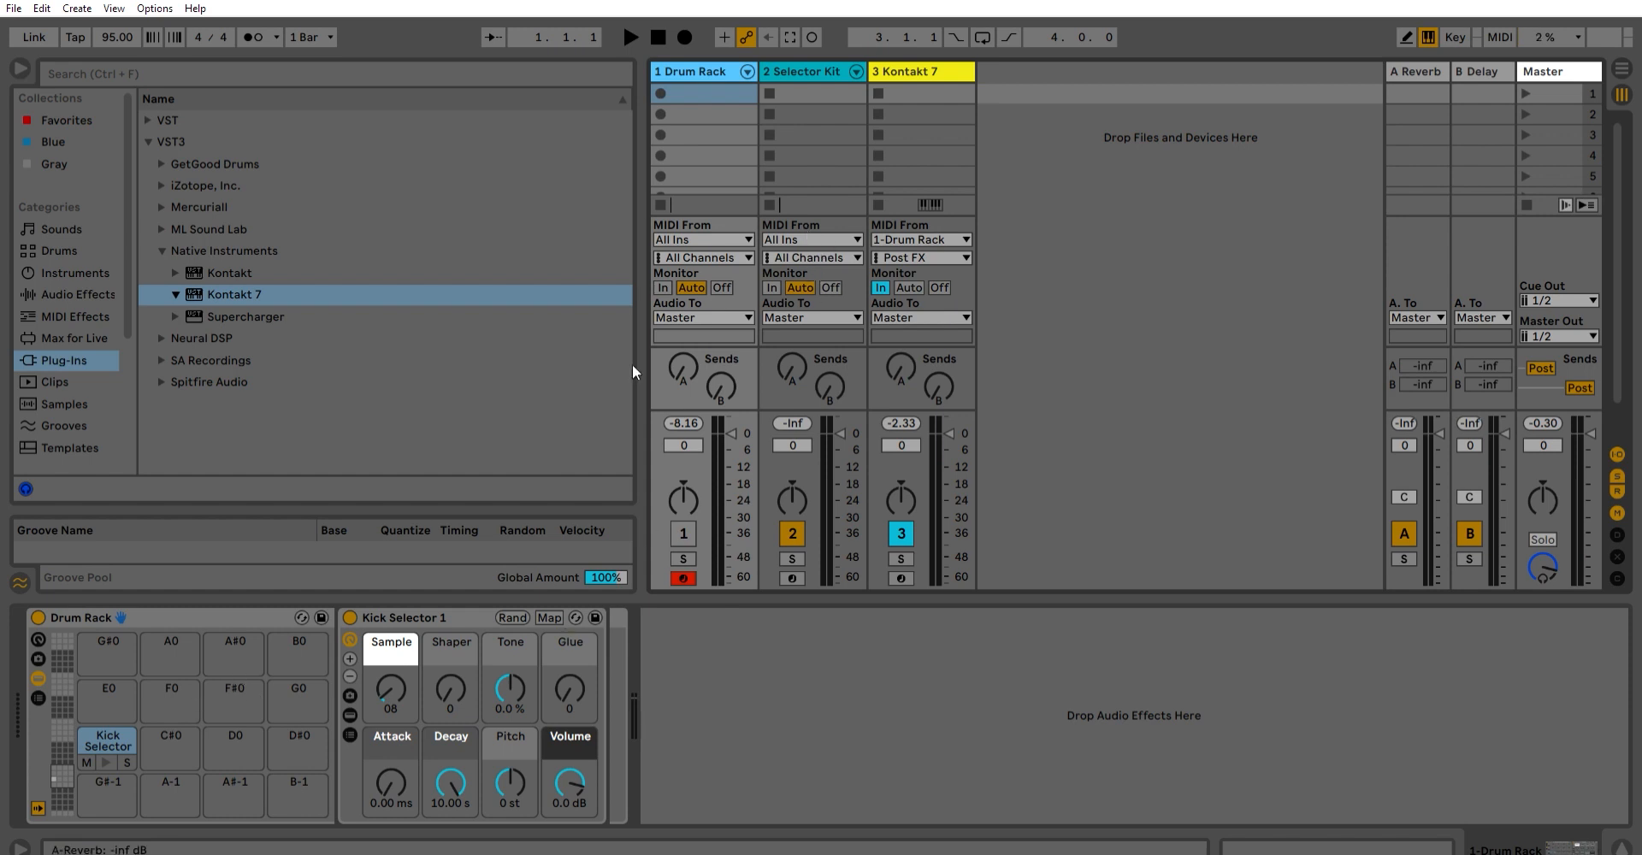
left_click(234, 747)
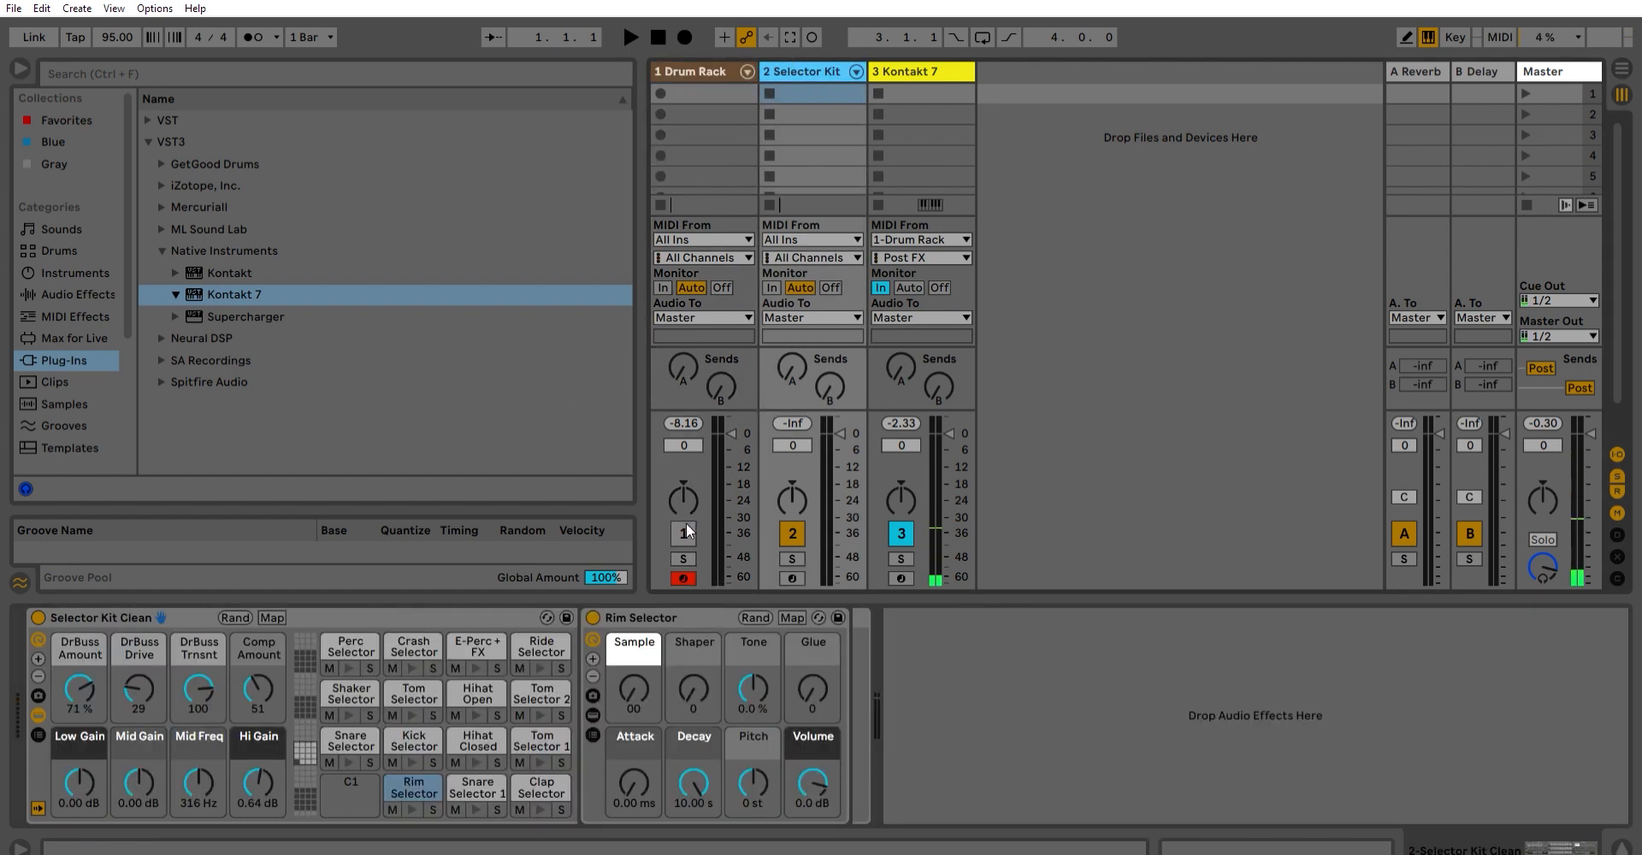
Drag Snare Selector 1 onto Drum Rack pad D0 and audition the drum clip
left_click(475, 794)
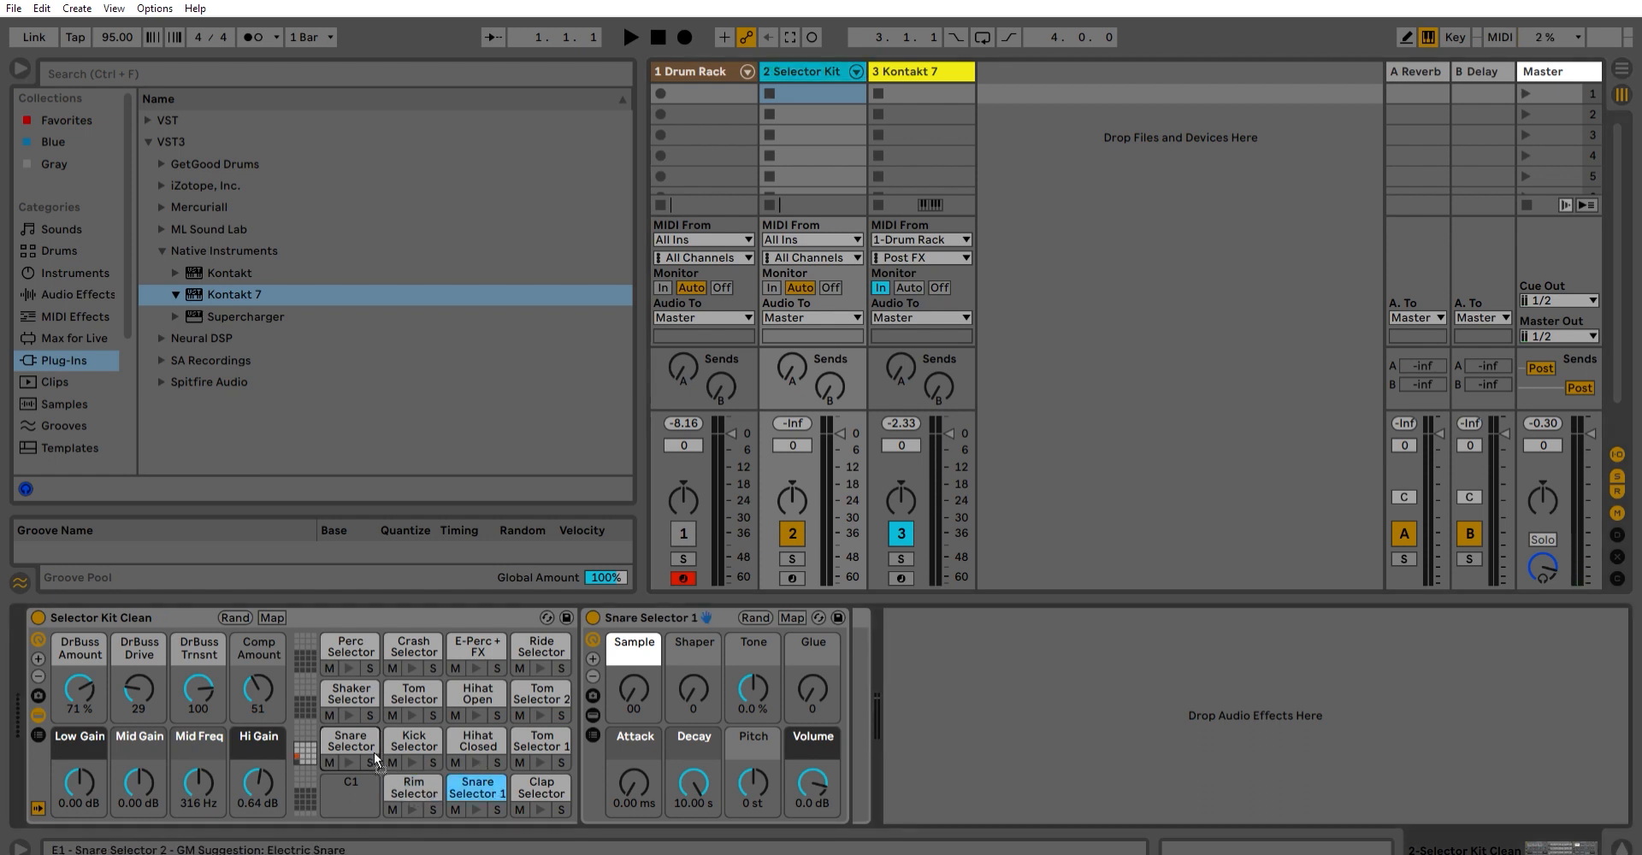
left_click(691, 71)
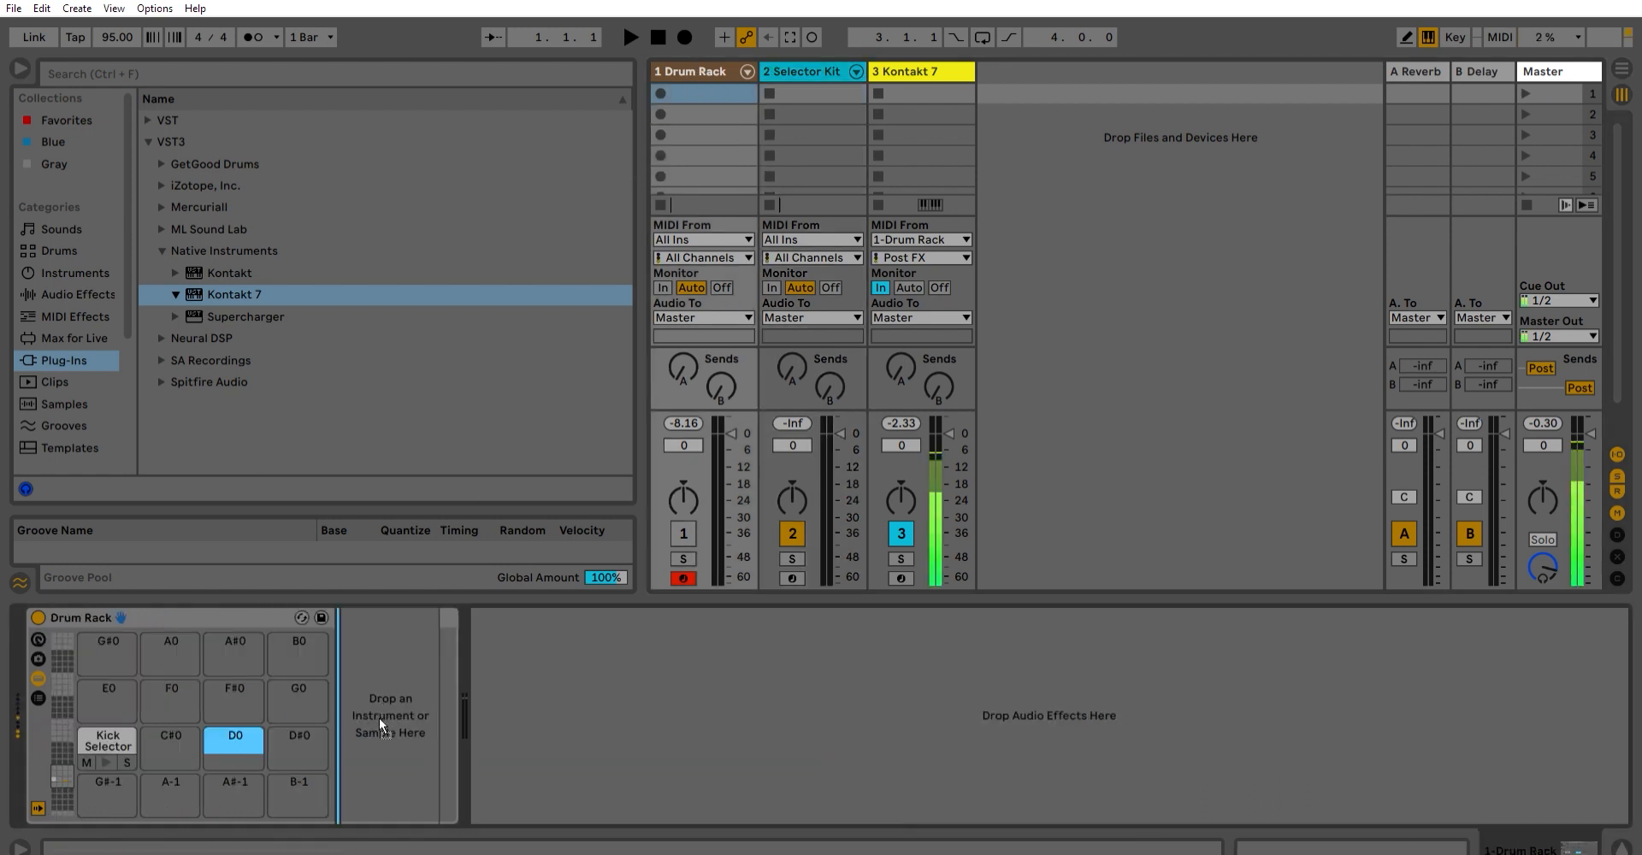
left_click(234, 741)
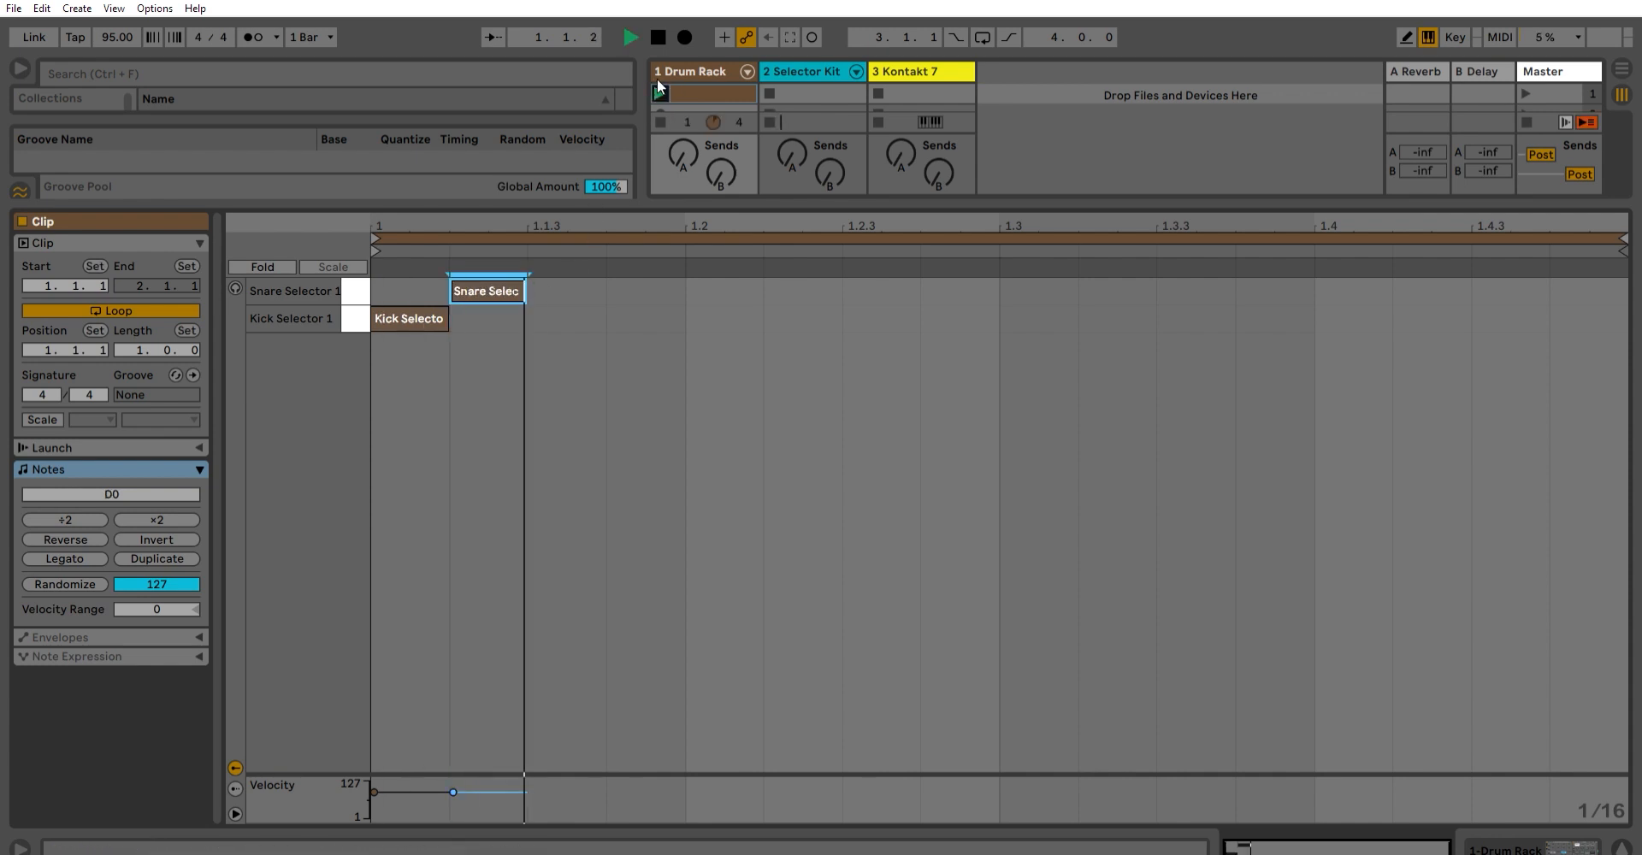
key("tab")
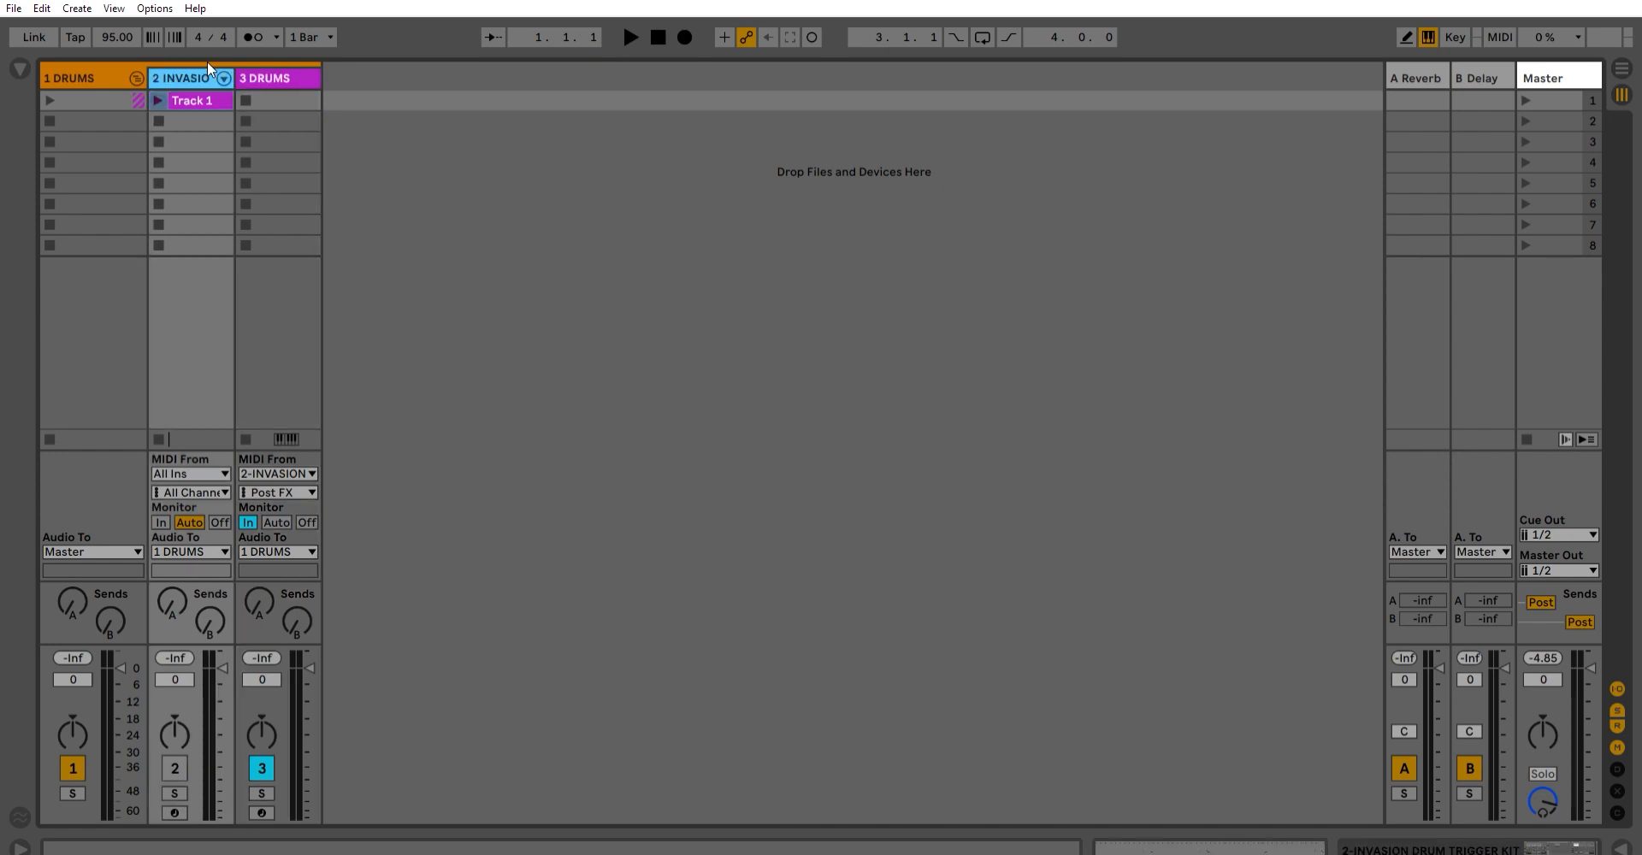
Open the INVASION Track 1 clip in the piano roll showing named rows from Kick DBL 1 upward
double_click(192, 101)
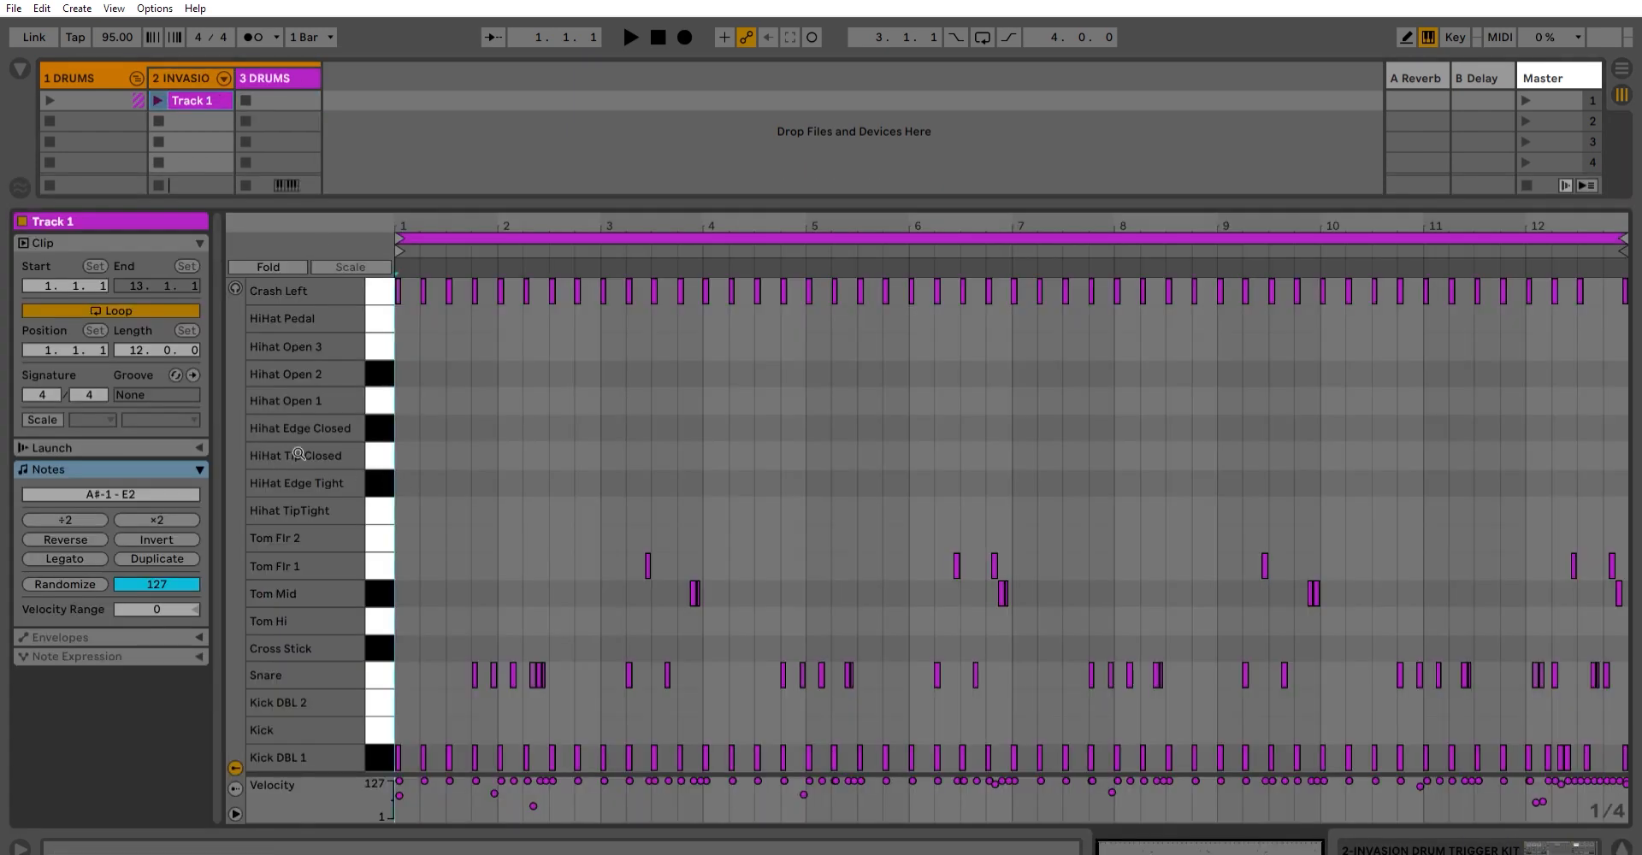
scroll("up", 3)
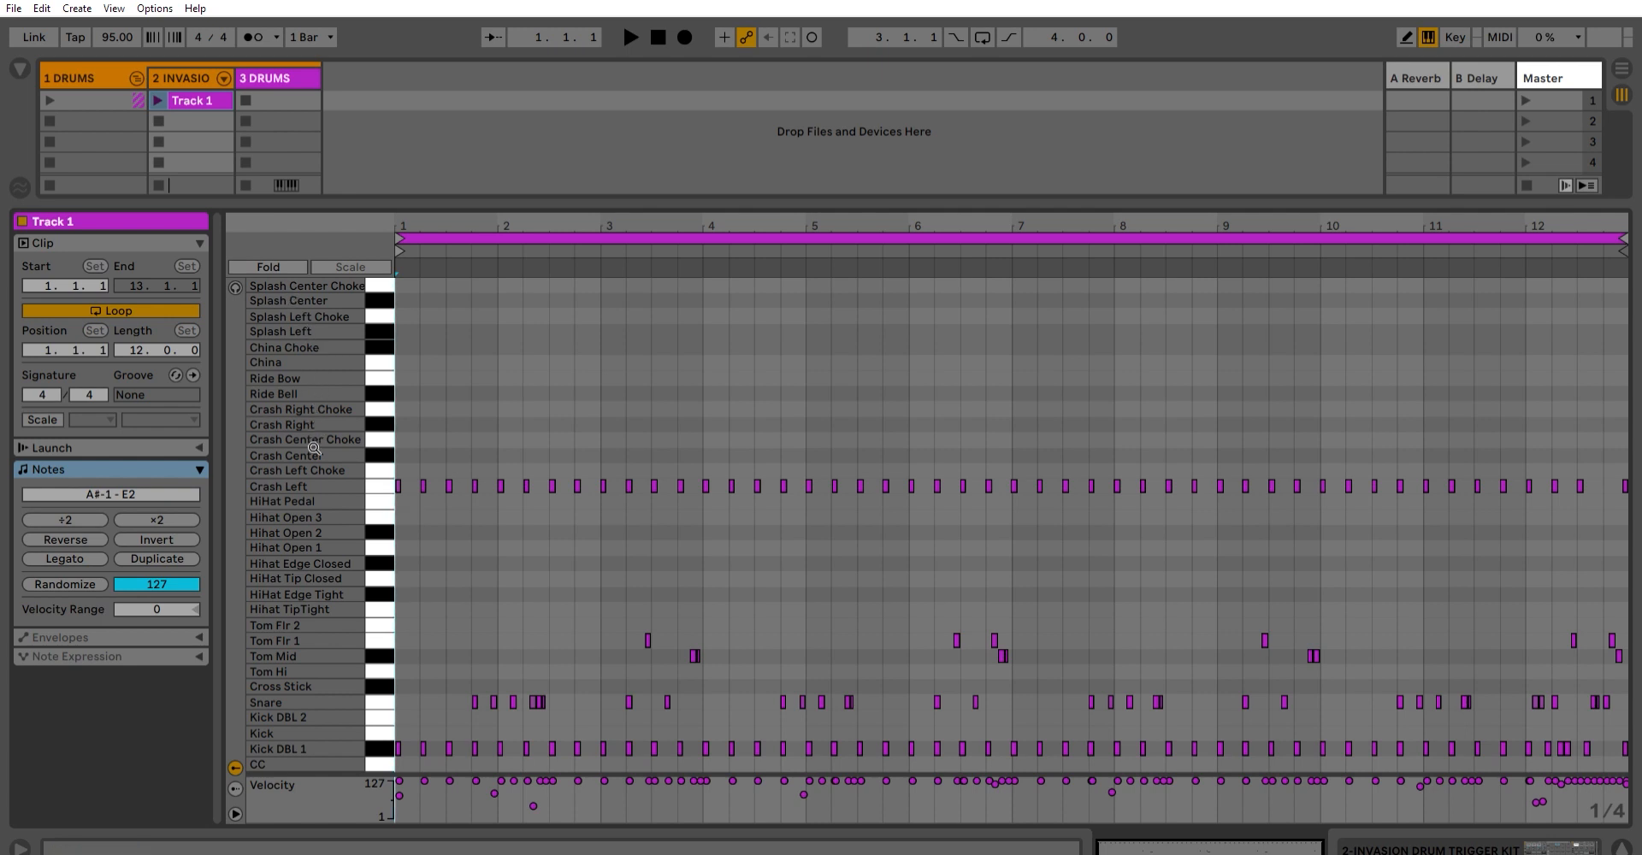
mouse_move(366, 686)
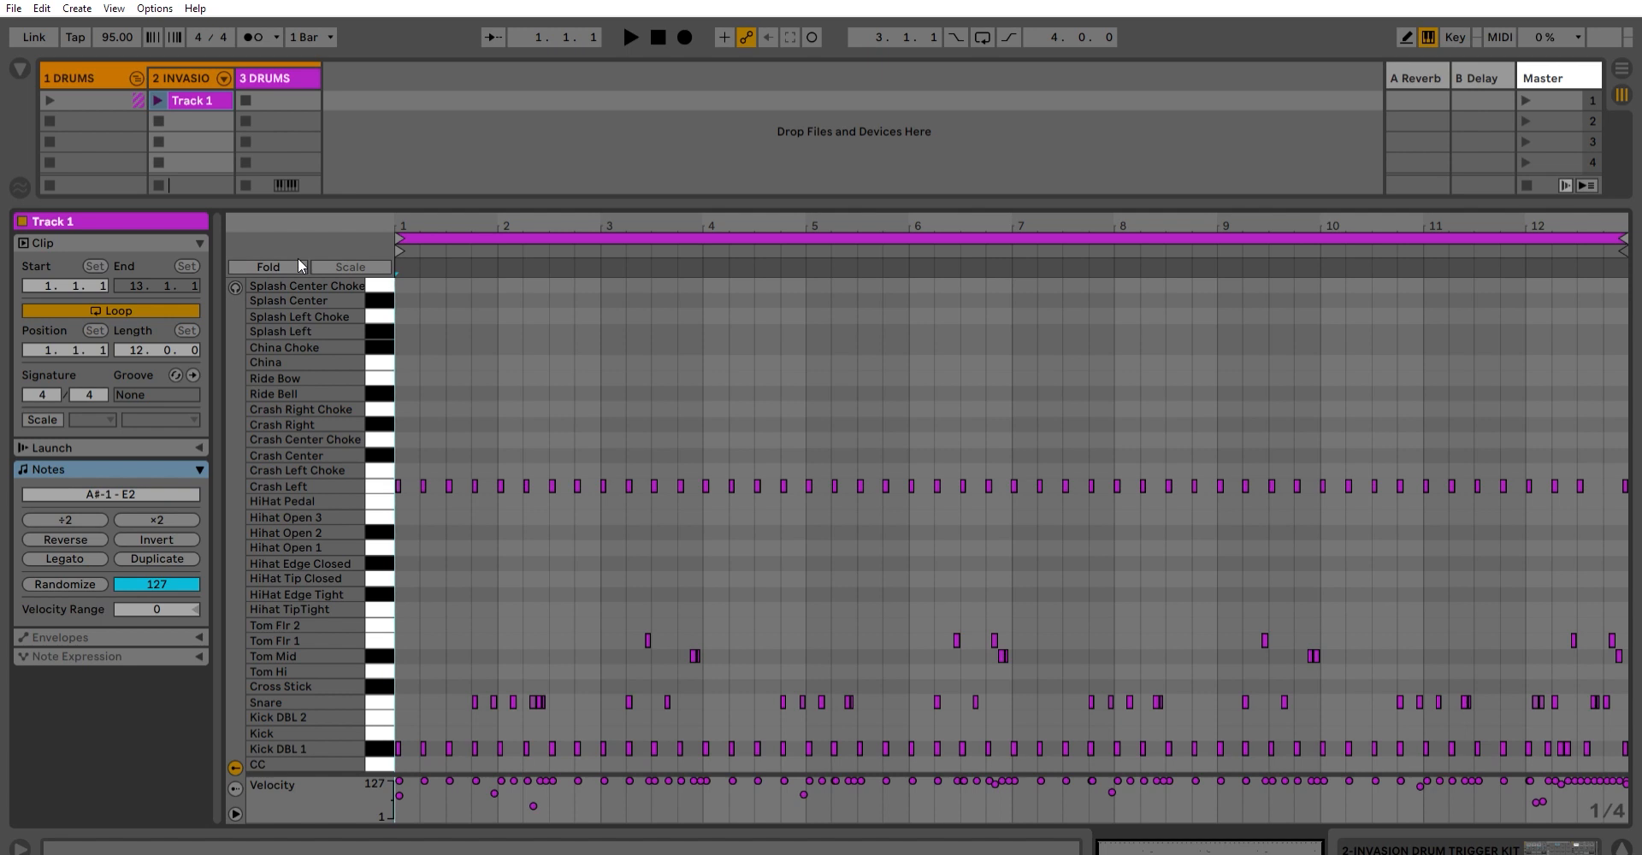
mouse_move(86, 67)
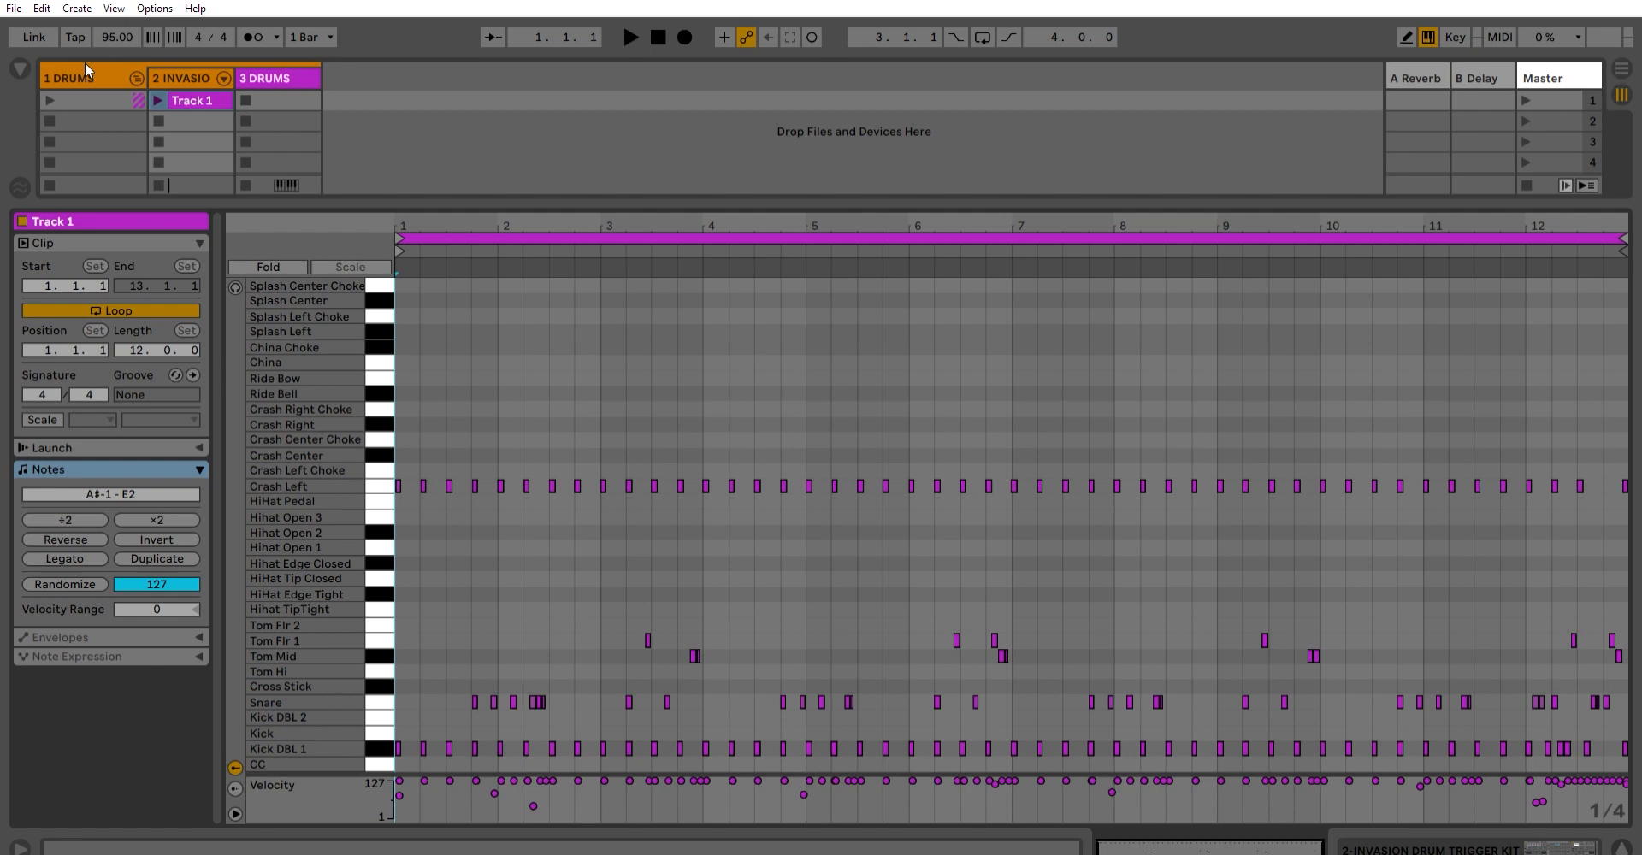